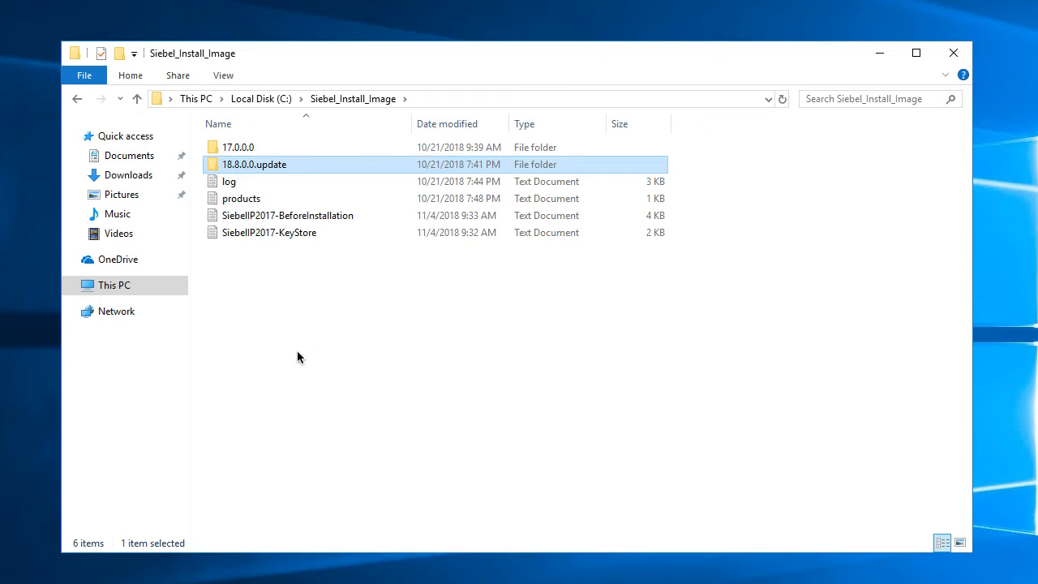
mouse_move(298, 167)
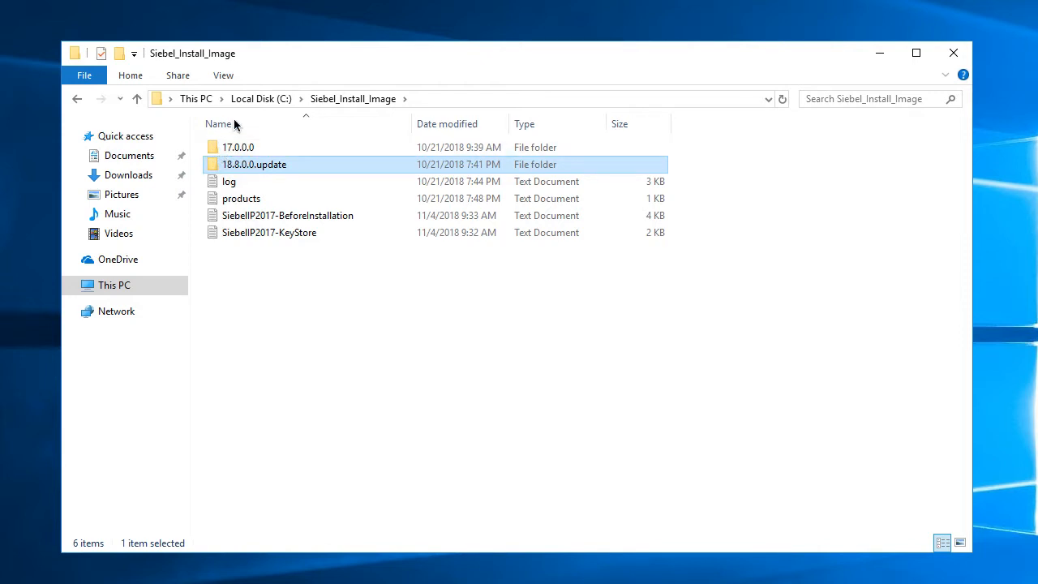
Browse into 17.0.0.0, Windows, Server and Siebel_Enterprise_Server toward the Disk1 install folder
left_click(238, 147)
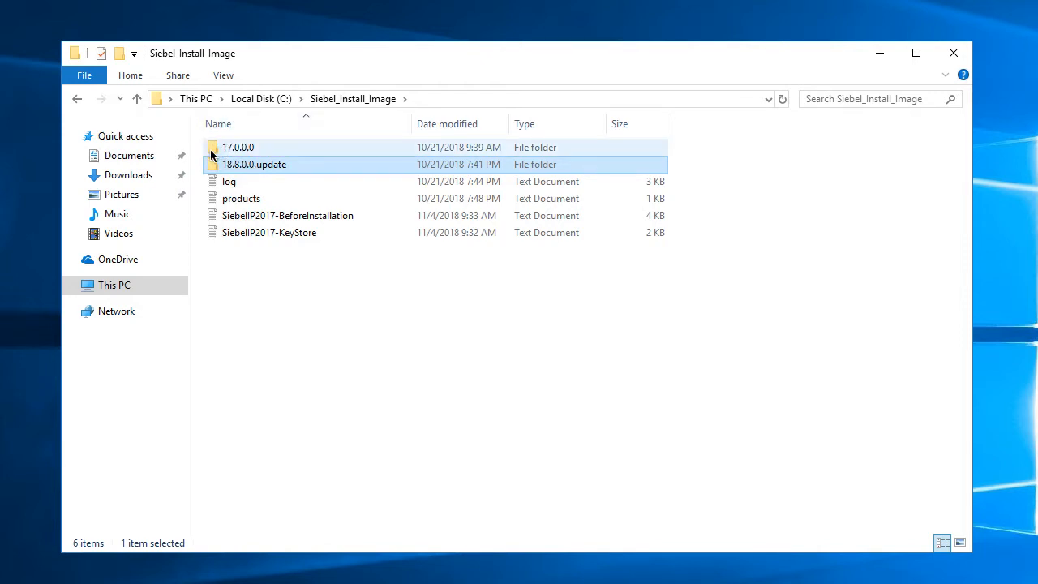
double_click(237, 146)
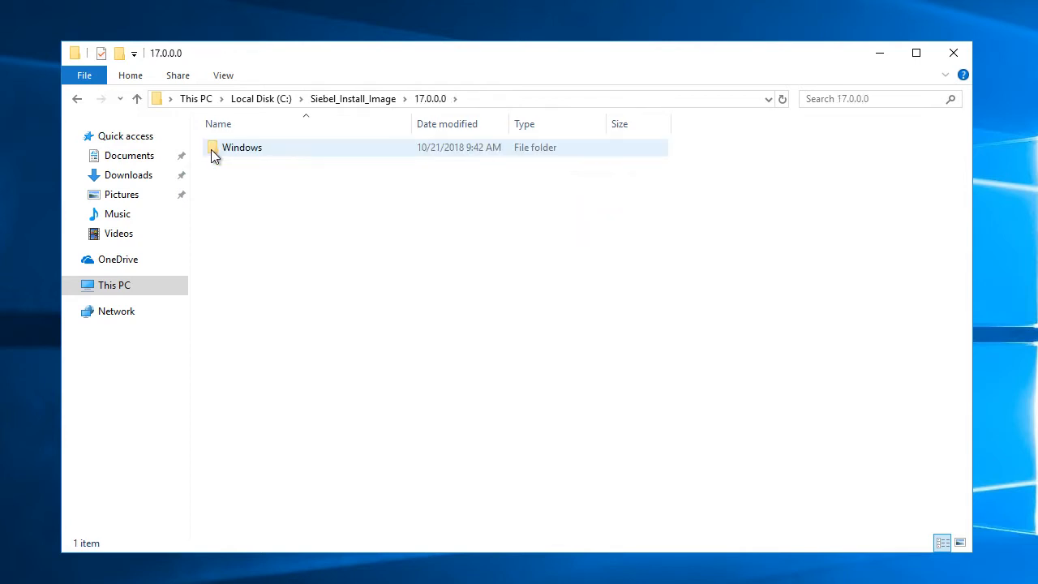
double_click(242, 147)
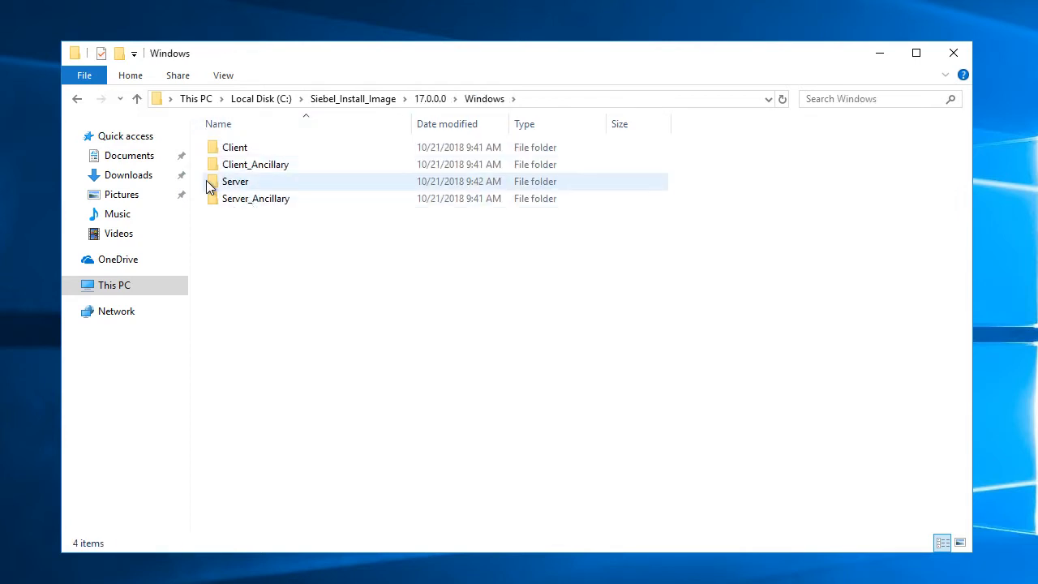
double_click(235, 181)
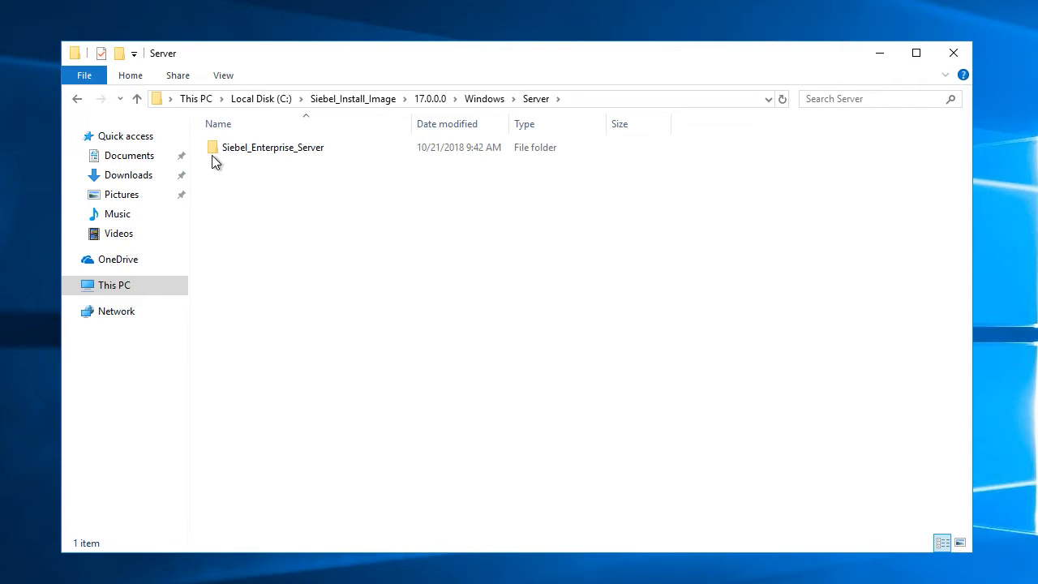
double_click(273, 147)
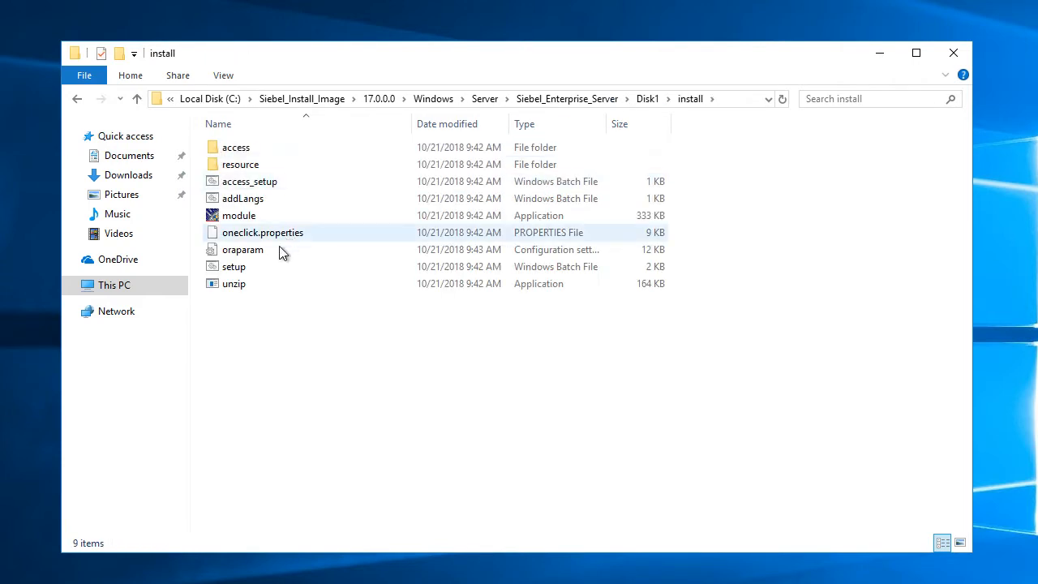
Launch module.exe and approve it in User Account Control
left_click(233, 266)
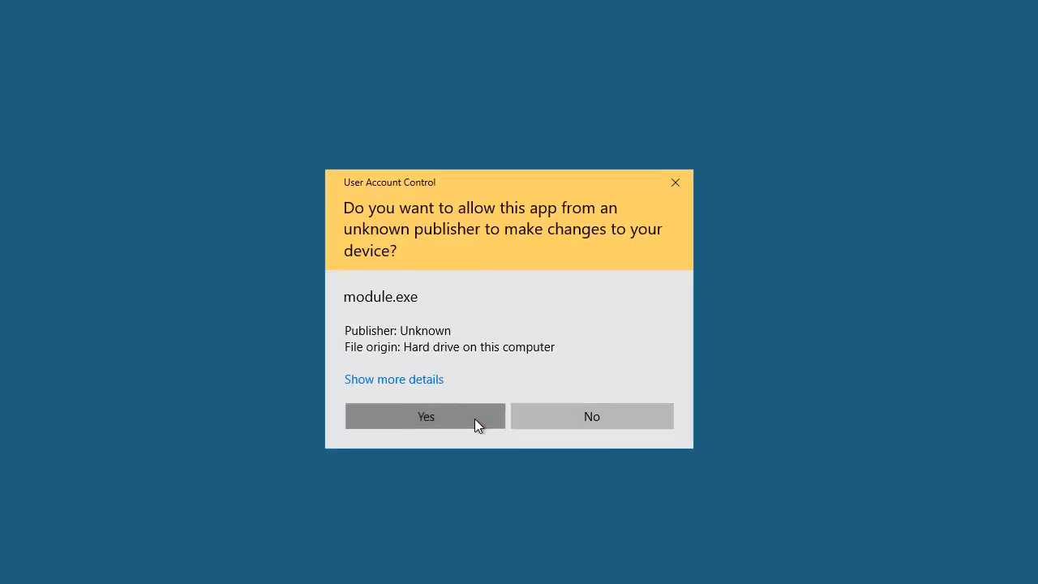
left_click(425, 415)
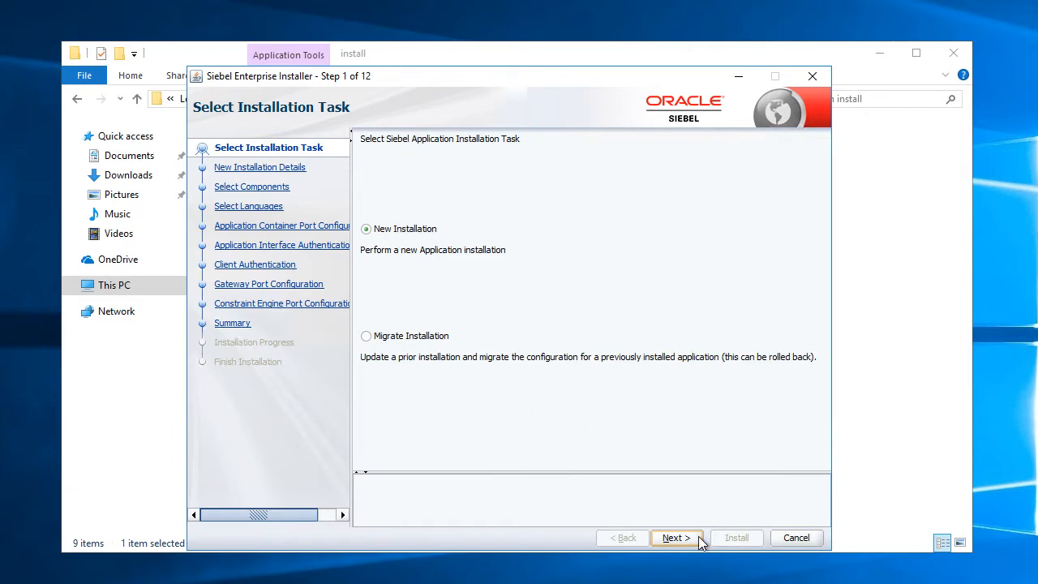
Start a New Installation into c:\Siebel\ses with only the Gateway component selected
left_click(675, 537)
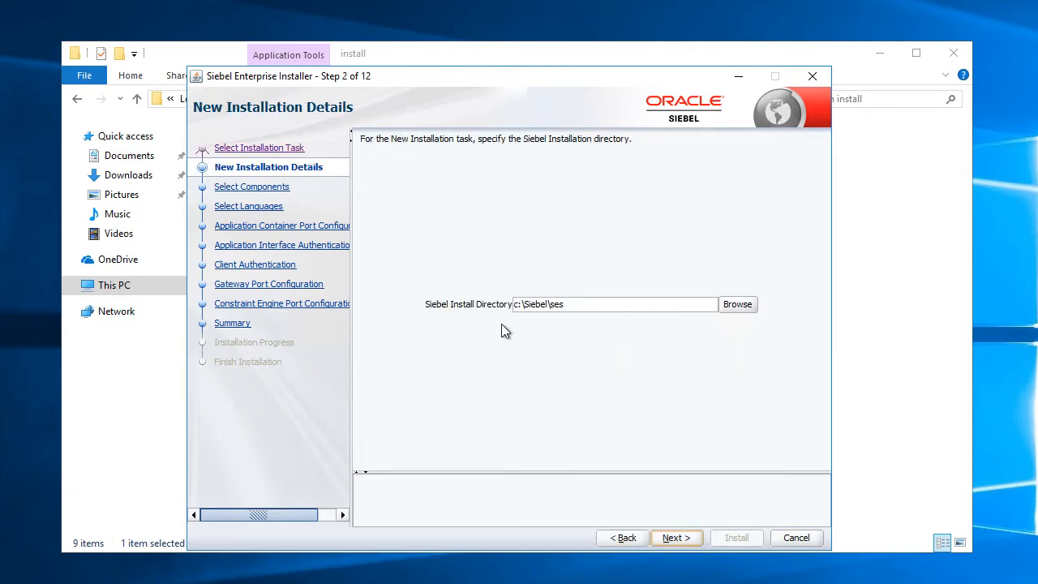
mouse_move(541, 321)
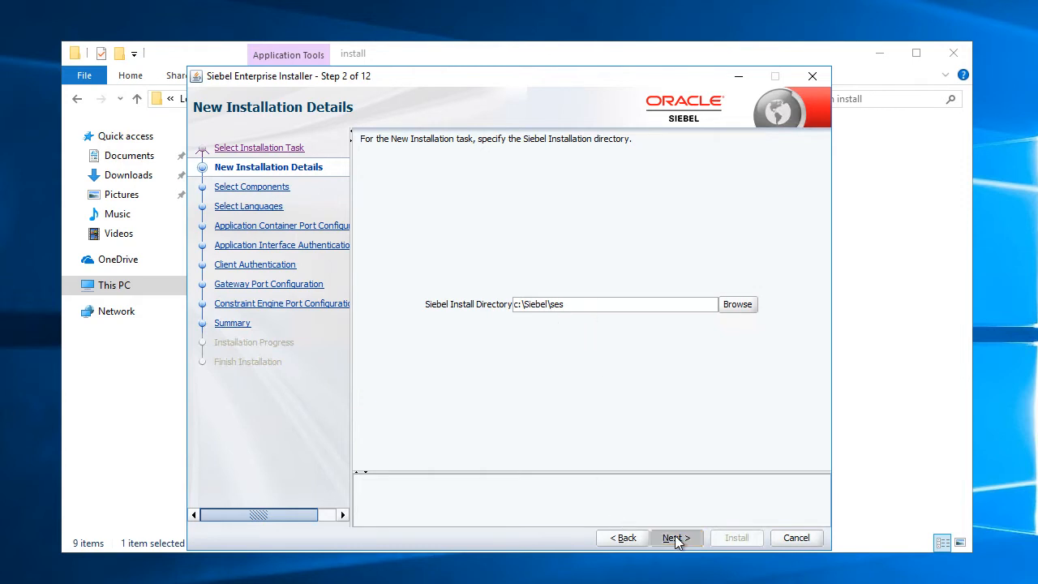
left_click(676, 537)
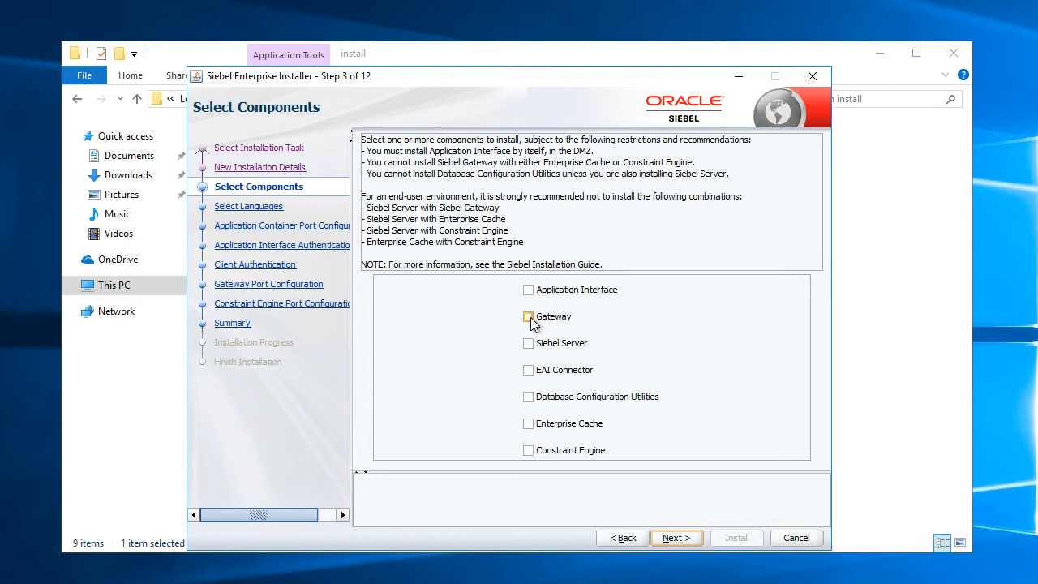
left_click(527, 316)
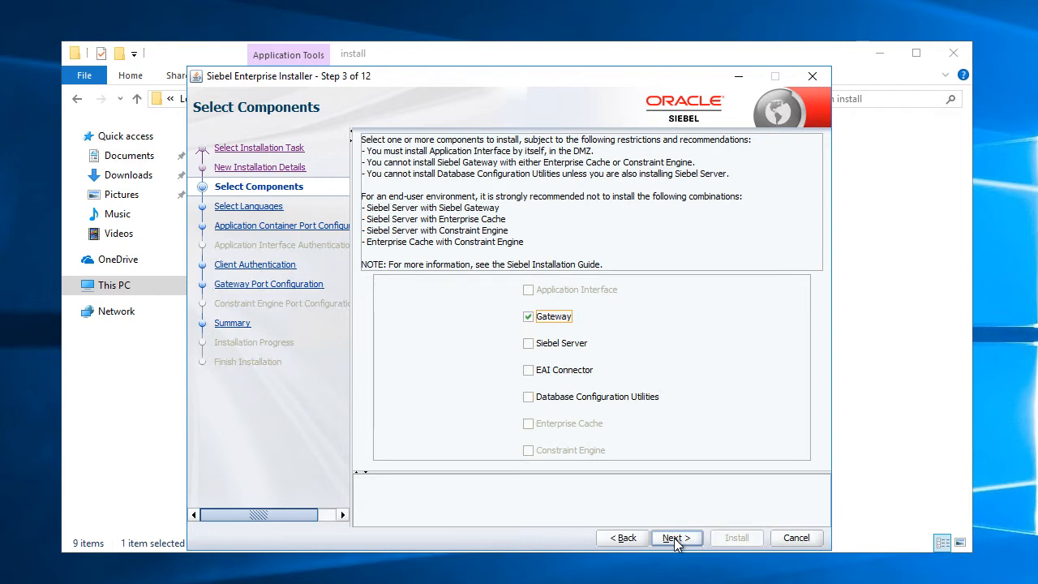
left_click(676, 538)
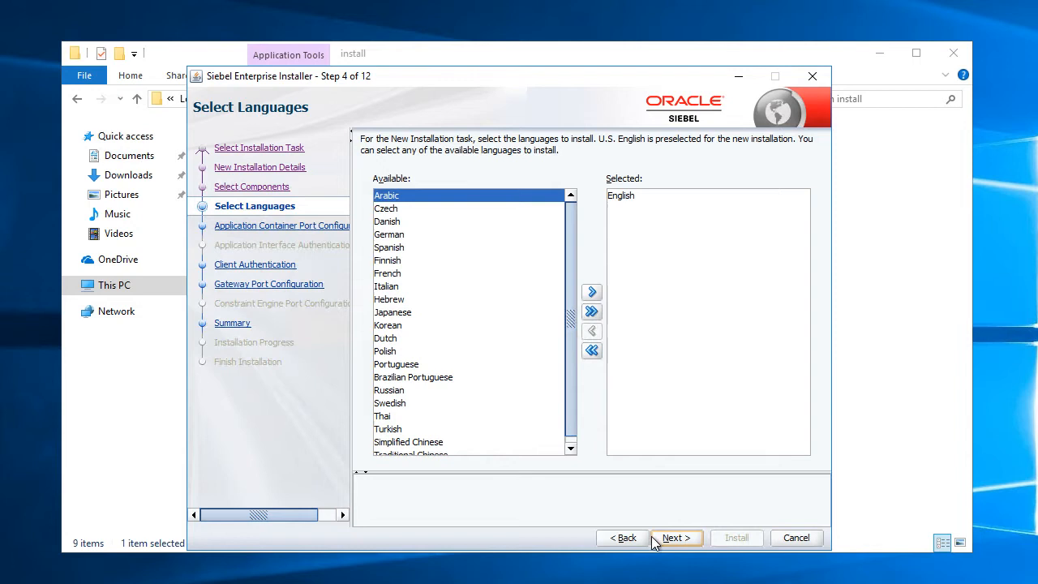
Keep English and set container ports to 9011 HTTPS redirect, 9012 HTTP, 9013 shutdown
left_click(676, 537)
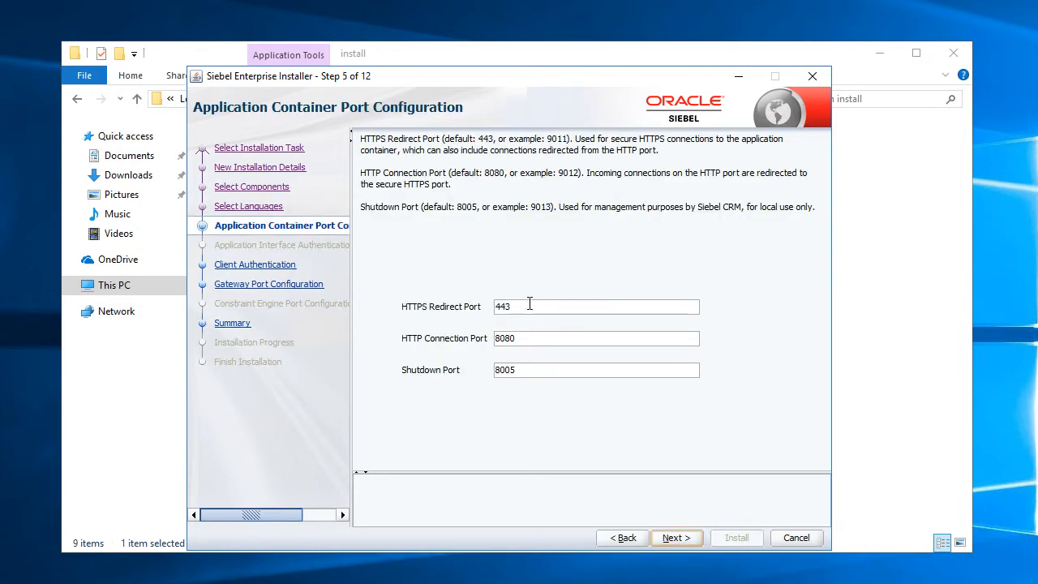
triple_click(596, 306)
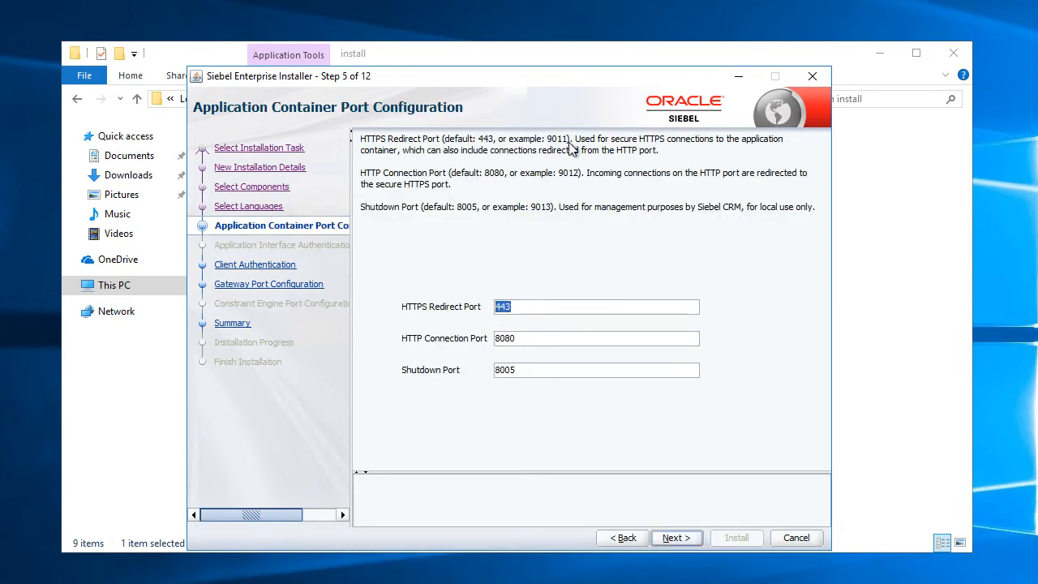
mouse_move(549, 177)
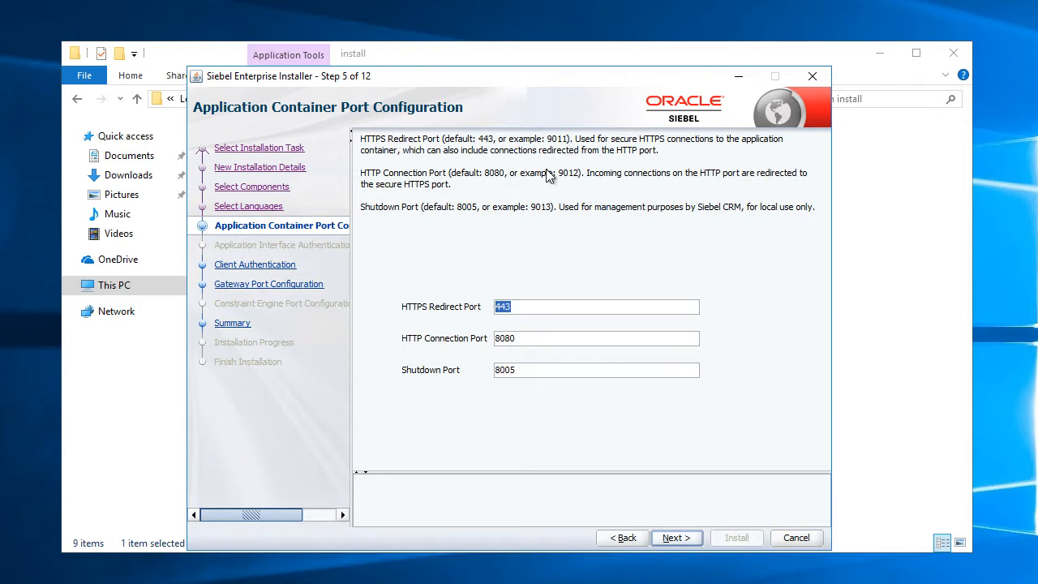
mouse_move(543, 154)
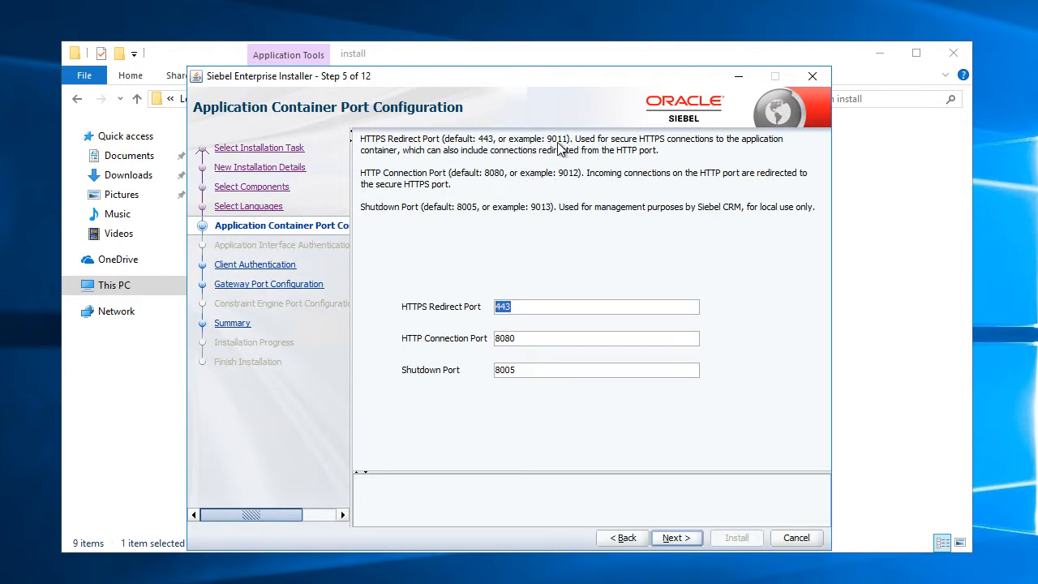
mouse_move(580, 217)
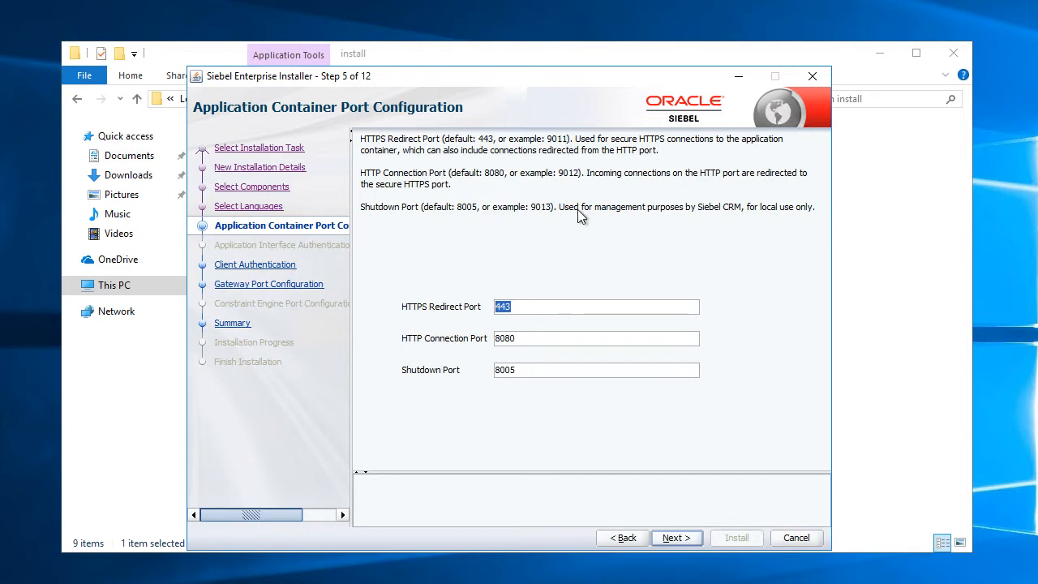
mouse_move(504, 243)
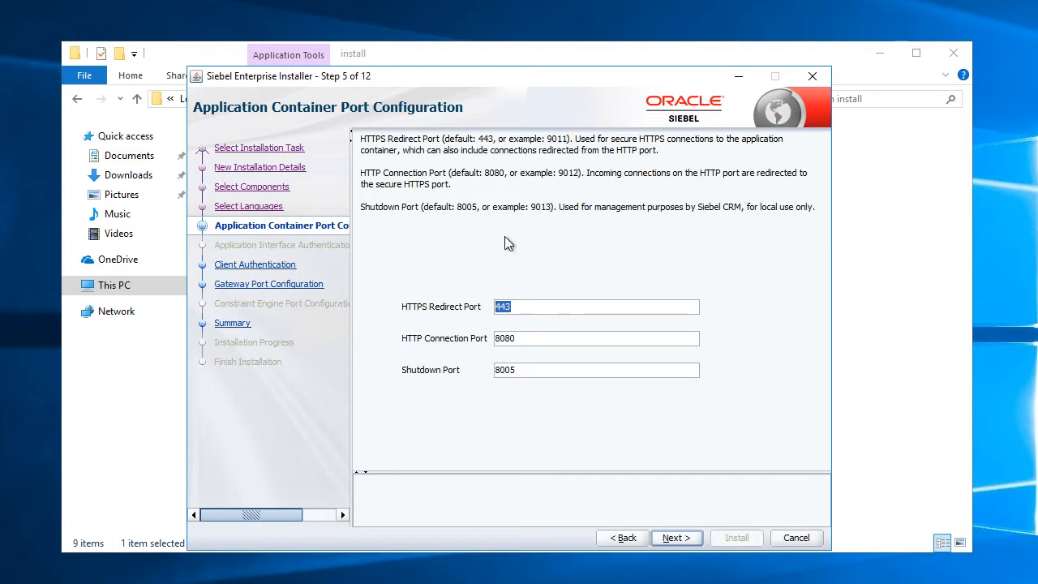
type("9011")
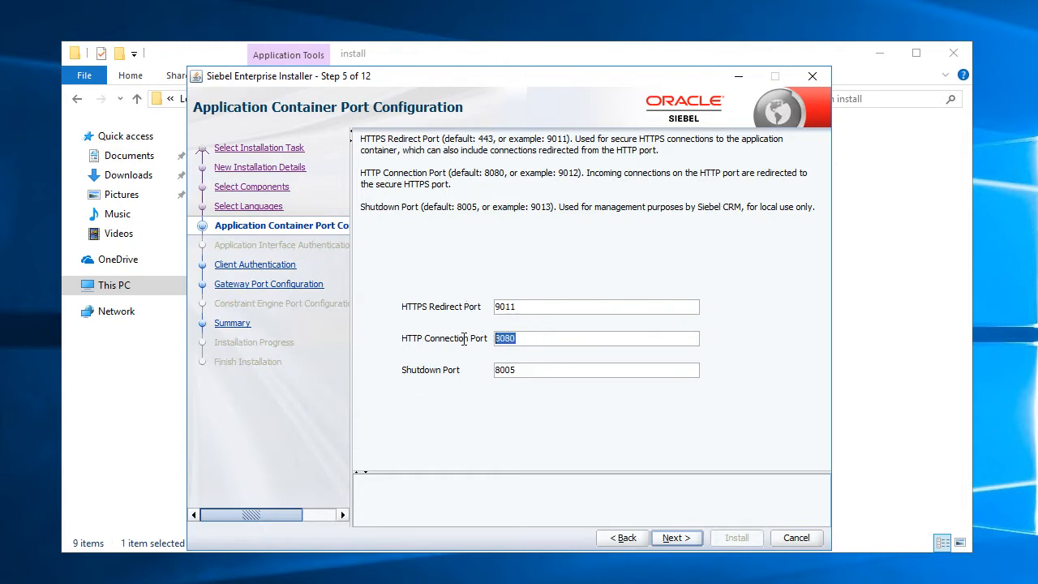
type("9012")
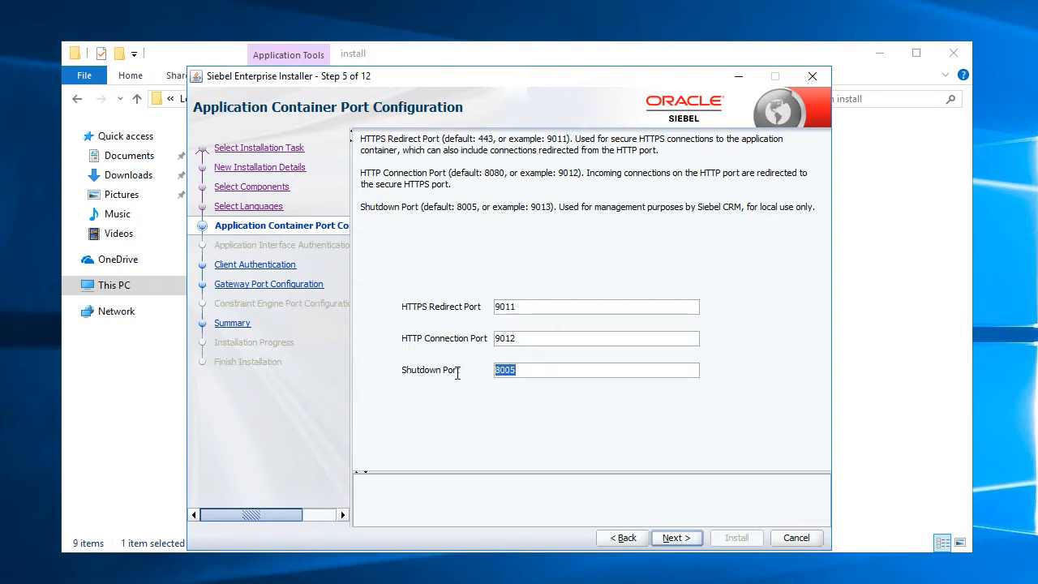
type("9013")
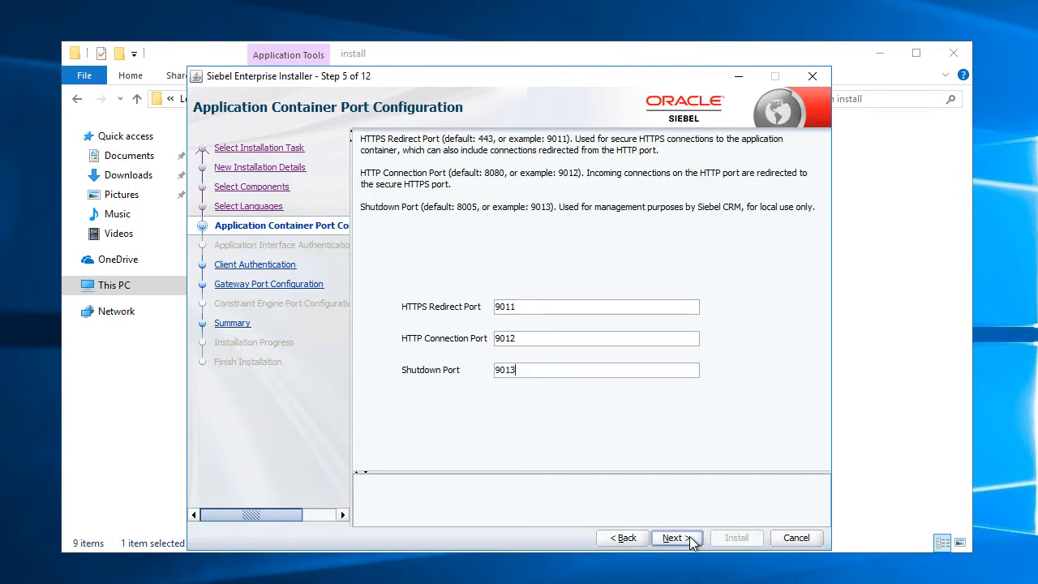
Use C:\CertStore\KeyStore.jks as keystore and truststore and enter the keystore password
left_click(677, 537)
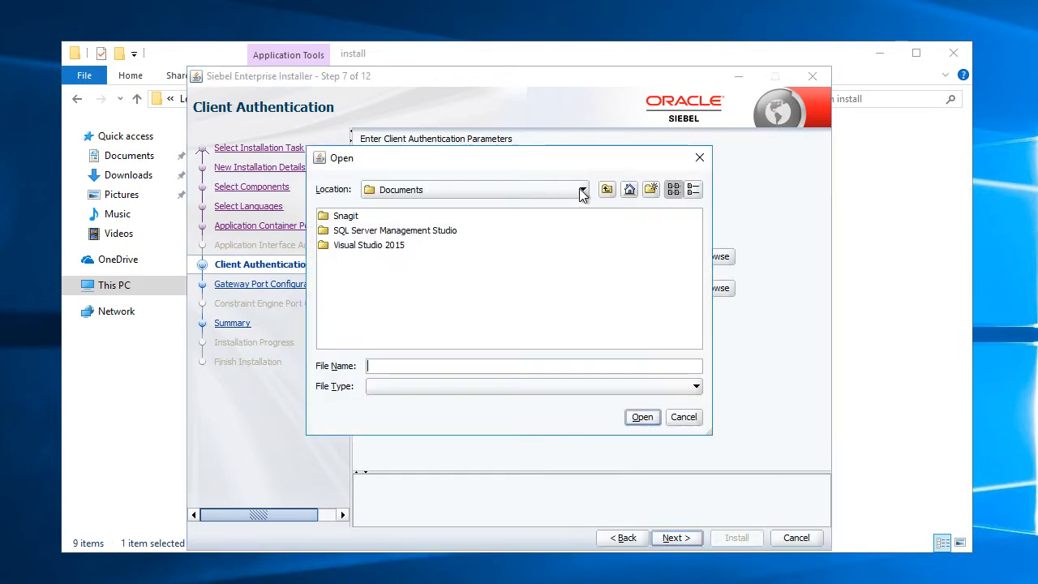
left_click(581, 189)
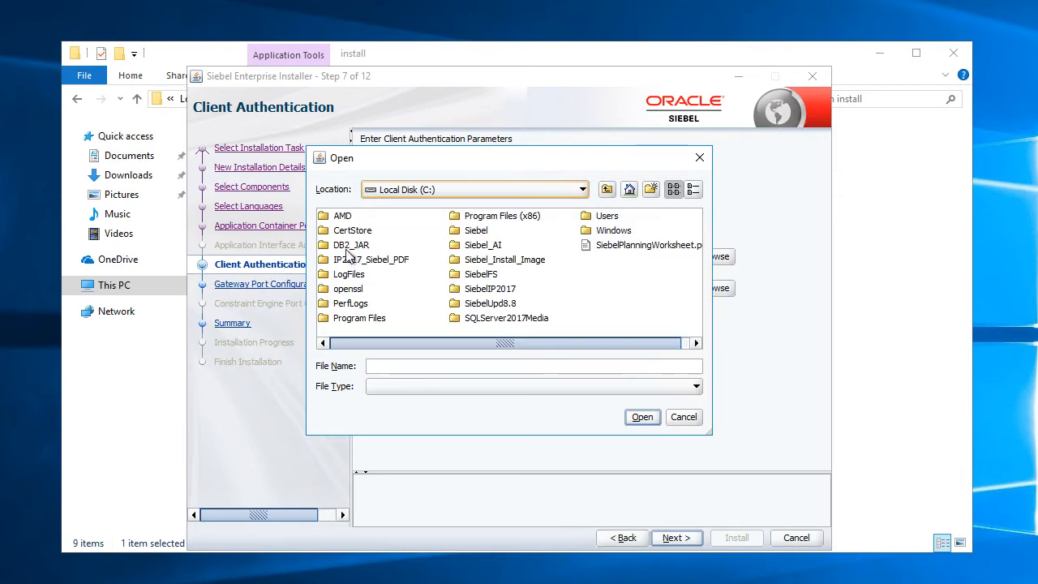
double_click(352, 231)
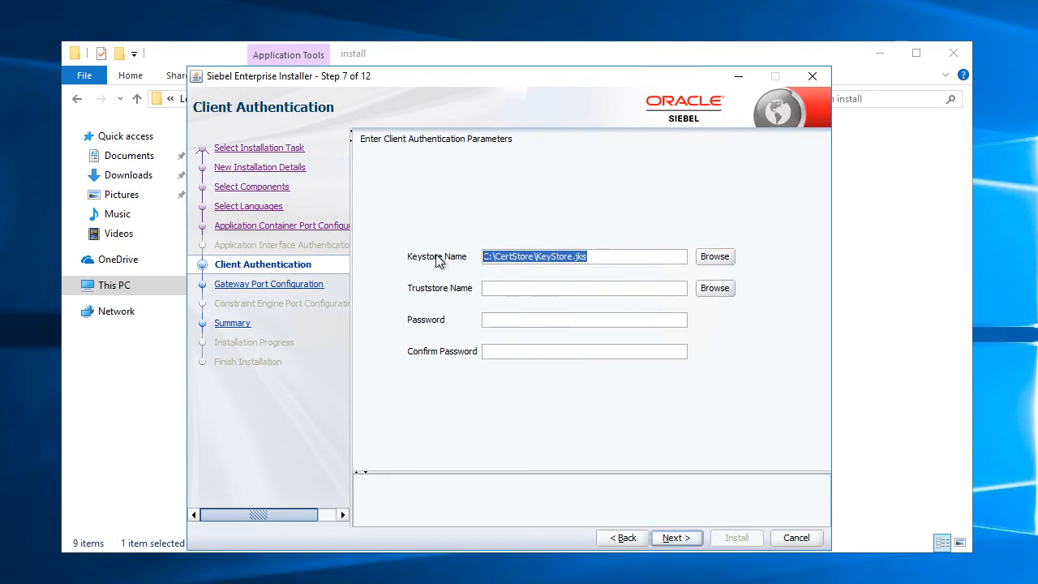
left_click(583, 288)
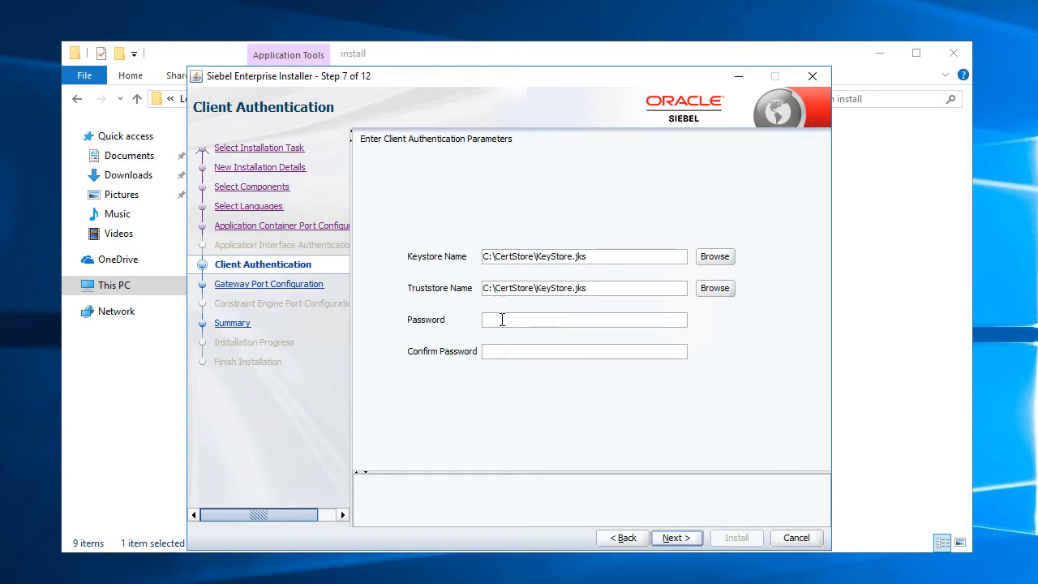
type("***")
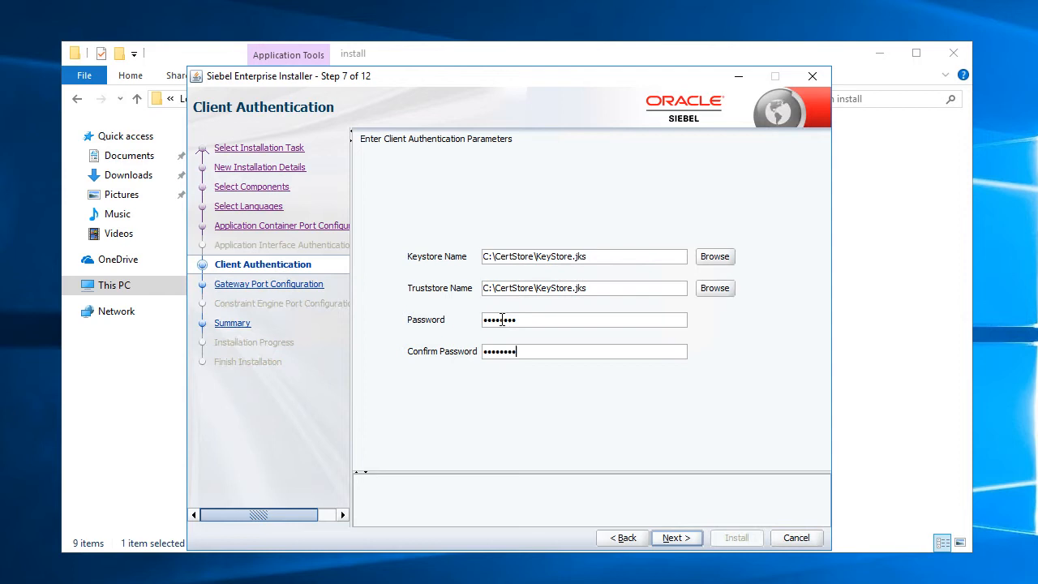
Enter 9015 as the Gateway TLS port and proceed to the Summary
left_click(676, 537)
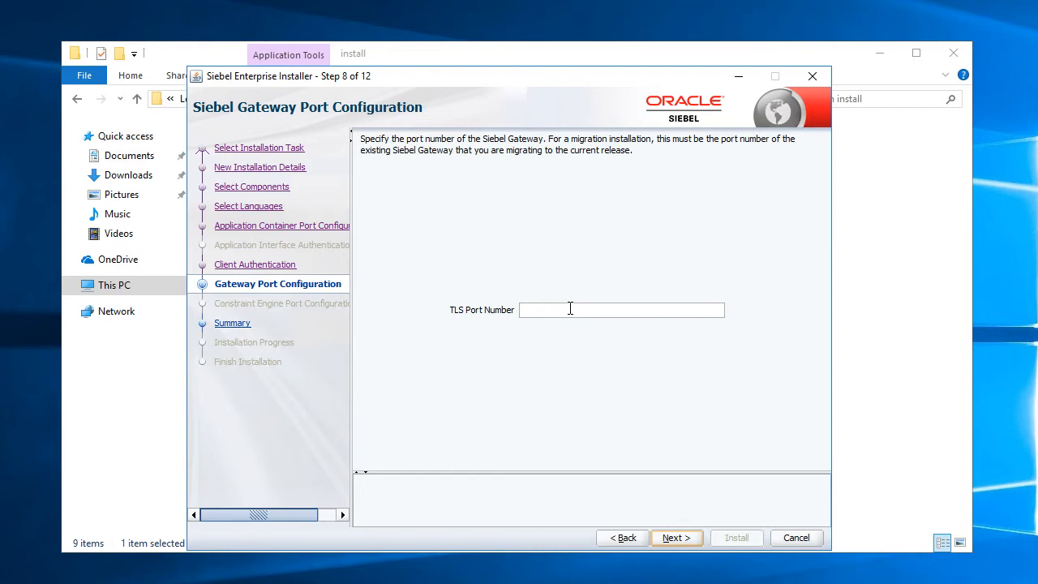
mouse_move(572, 328)
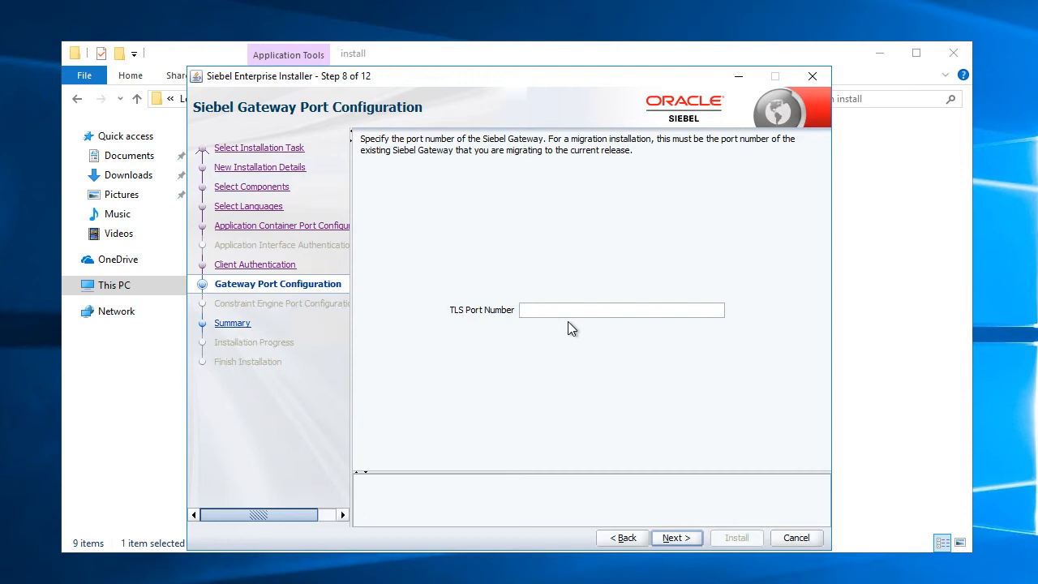
type("9")
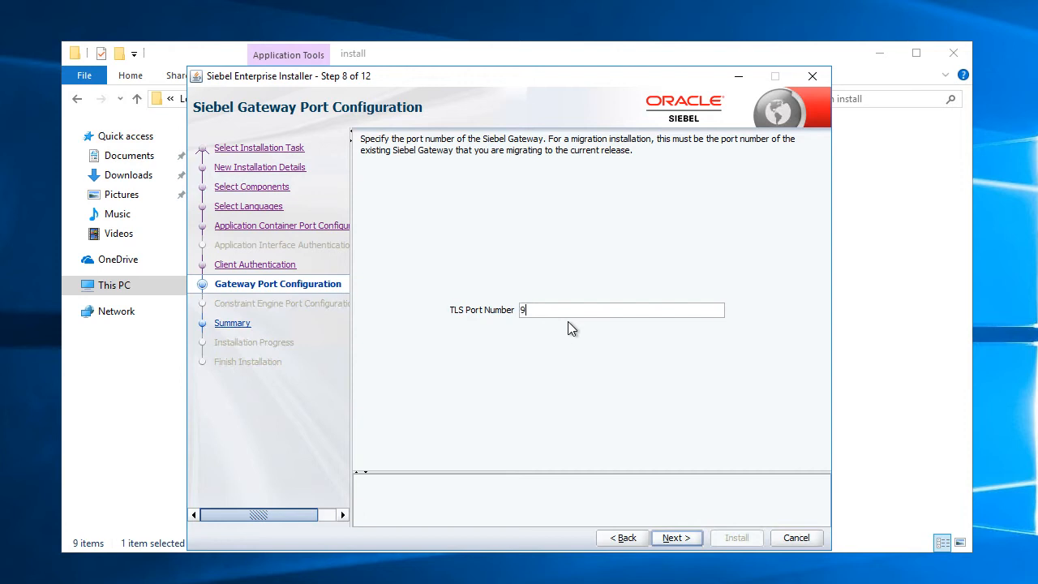
type("015")
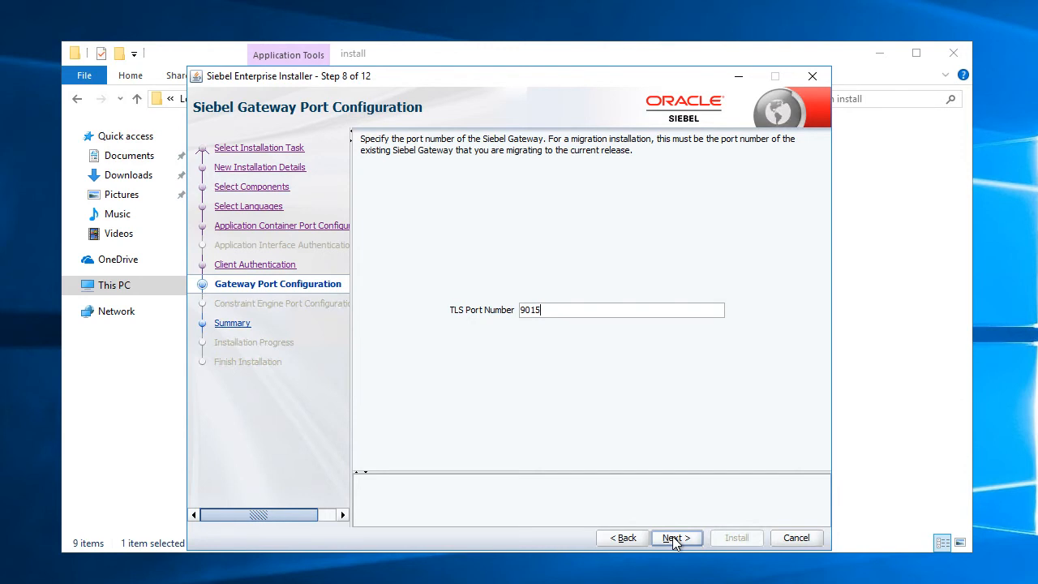
left_click(676, 538)
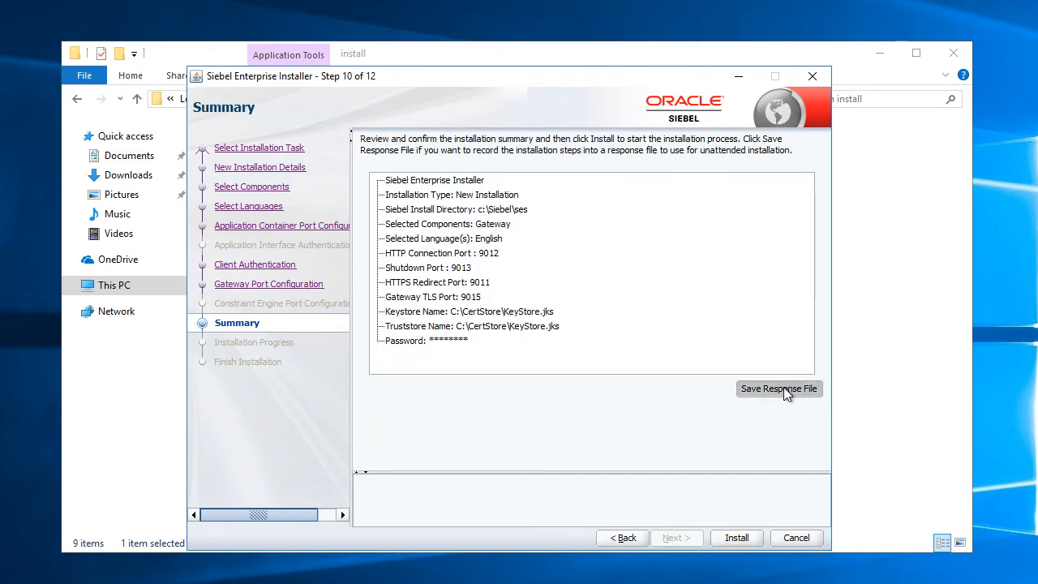
Save the settings as response file 'SiebelGateway' in C:\LogFiles
left_click(779, 388)
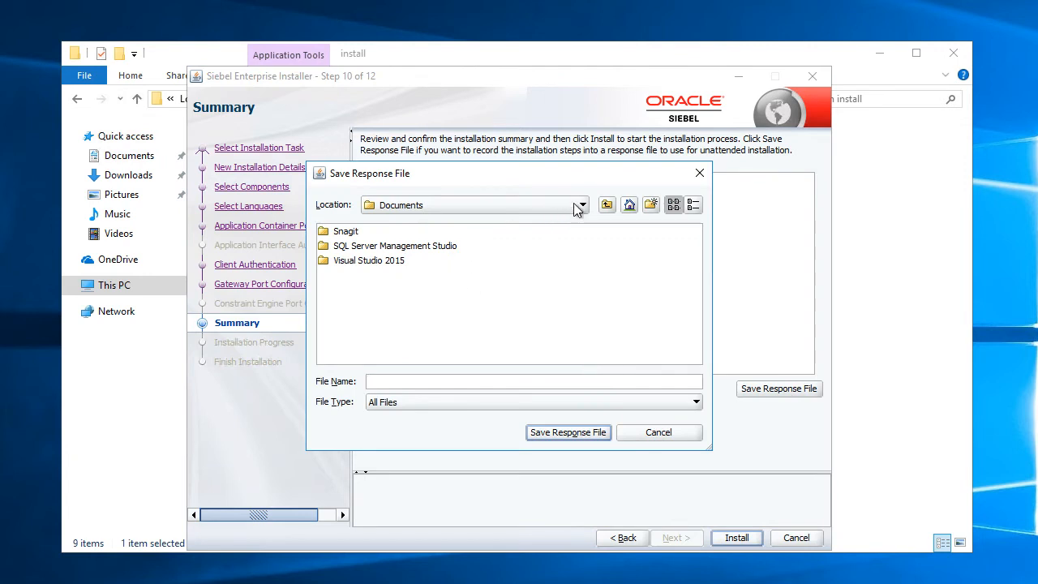
left_click(581, 204)
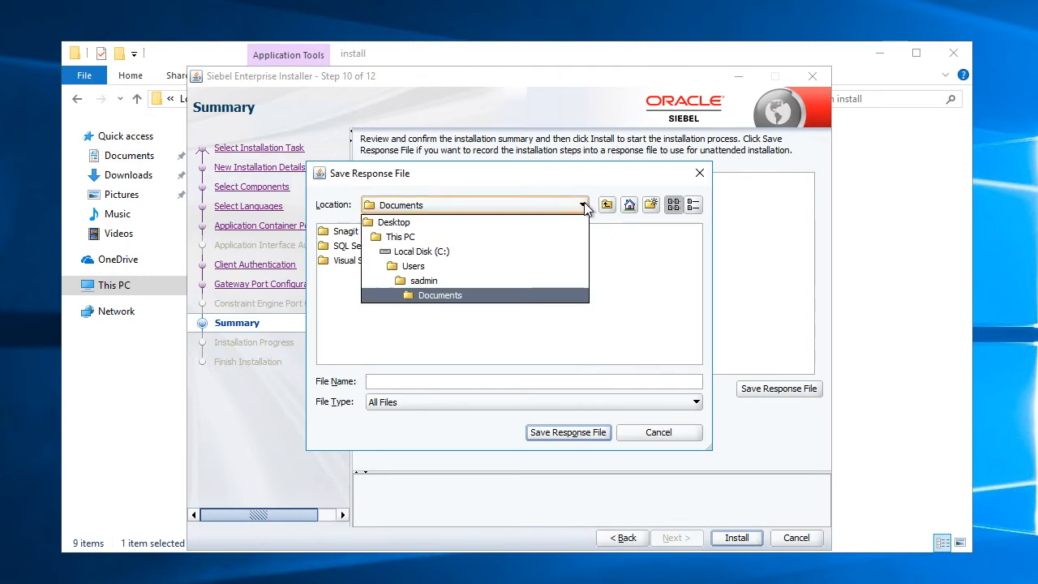
left_click(415, 250)
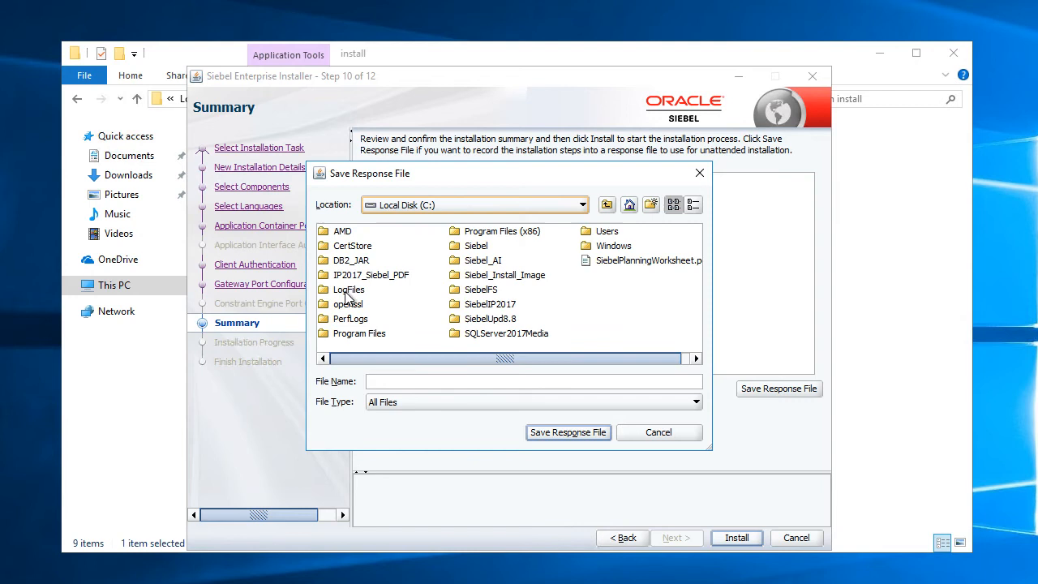
double_click(349, 289)
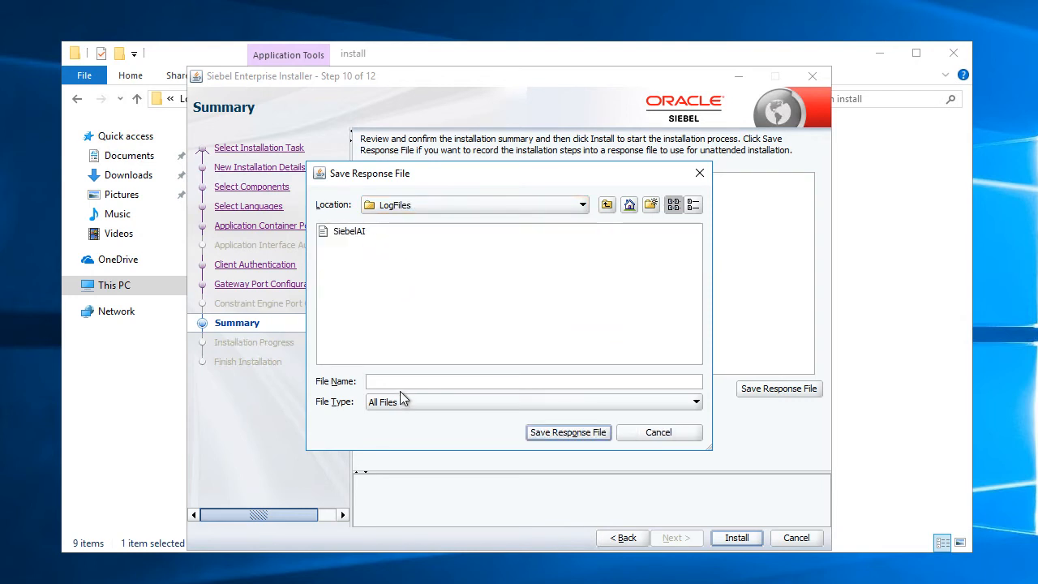
type("SiebelGateway")
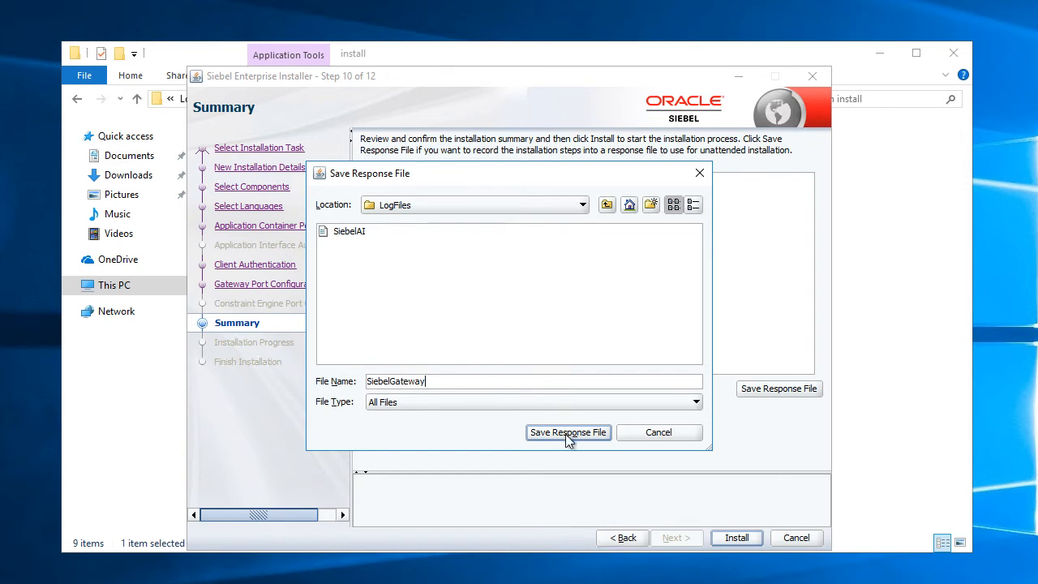
left_click(568, 431)
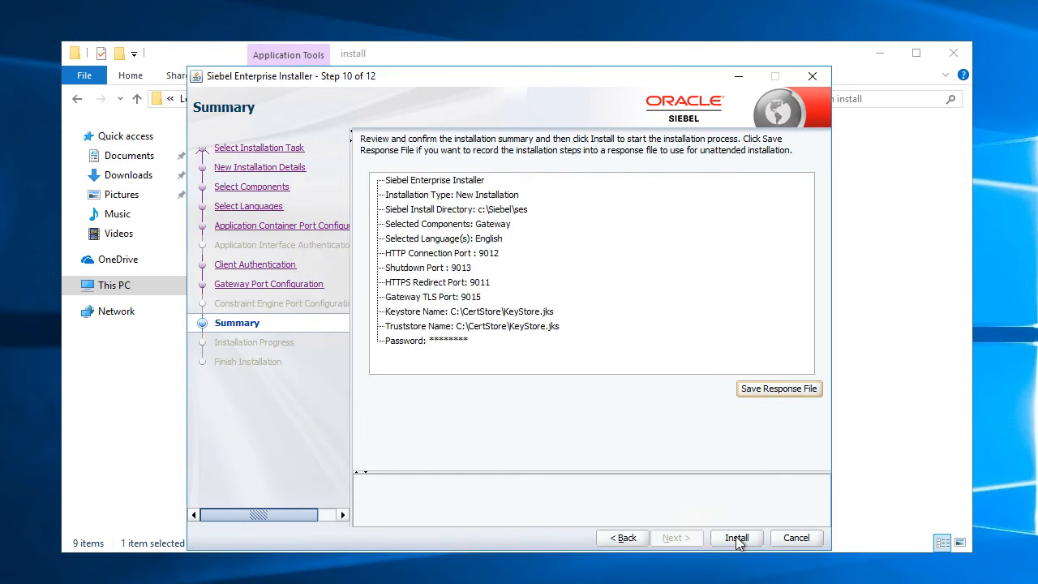
Install the Siebel Gateway, then finish and close the installer
left_click(736, 538)
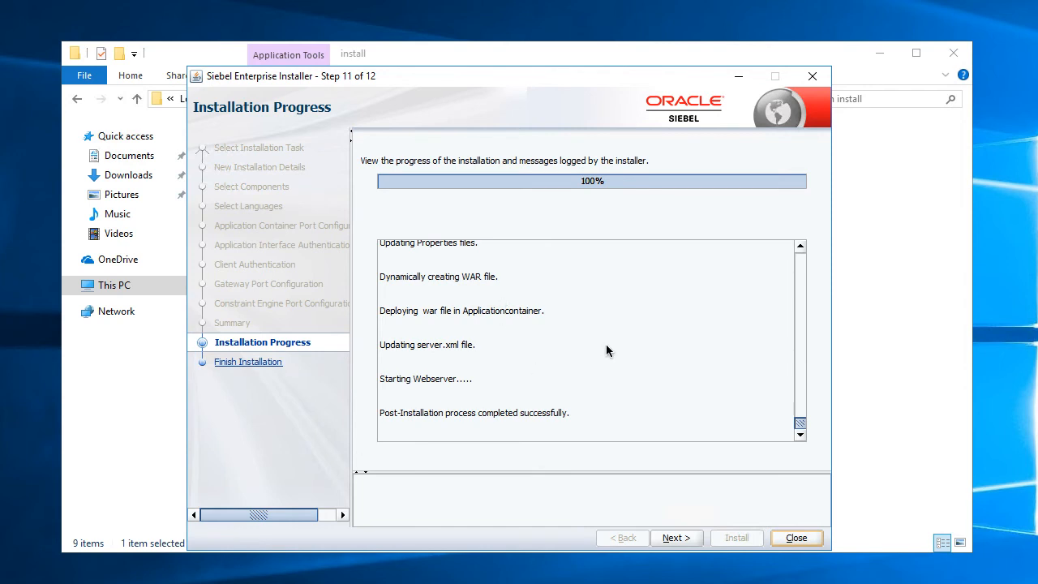
mouse_move(604, 304)
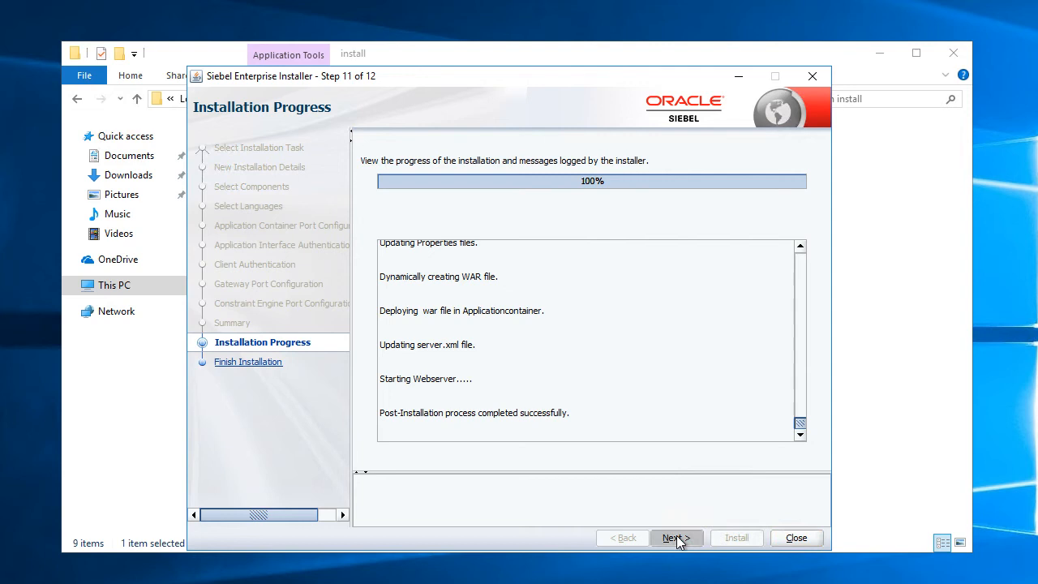
left_click(677, 537)
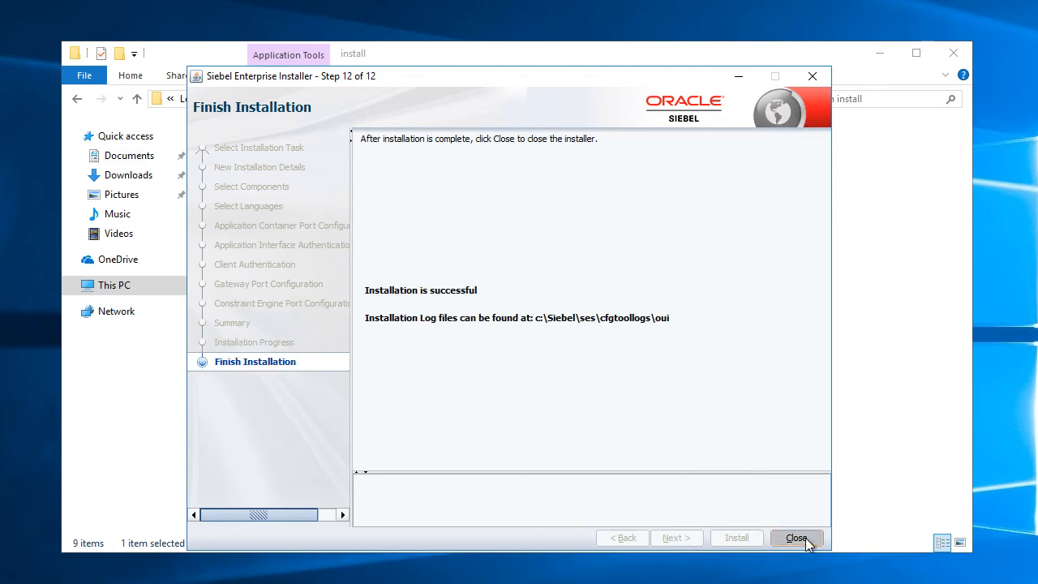
left_click(796, 538)
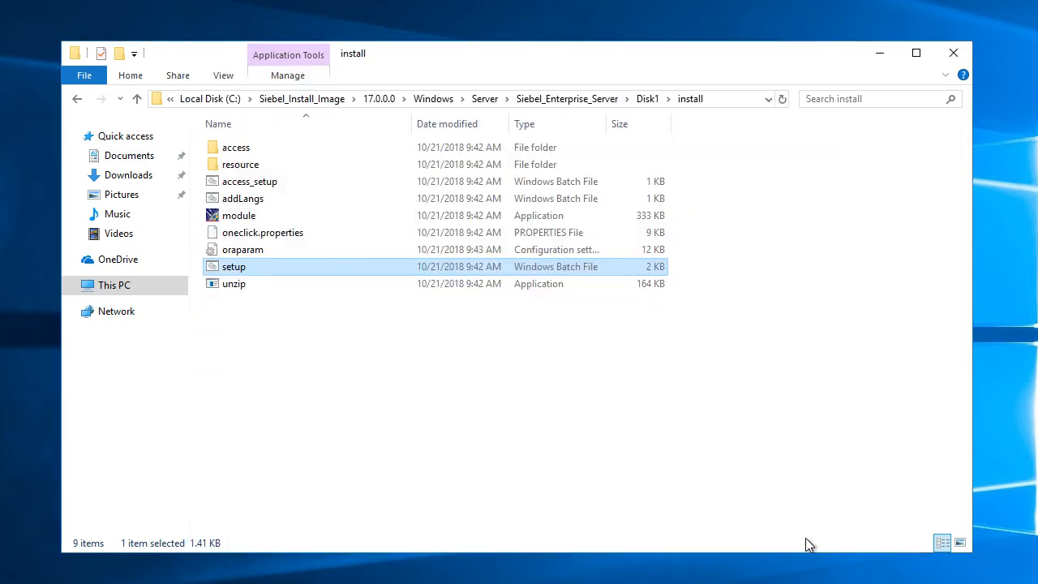
mouse_move(302, 98)
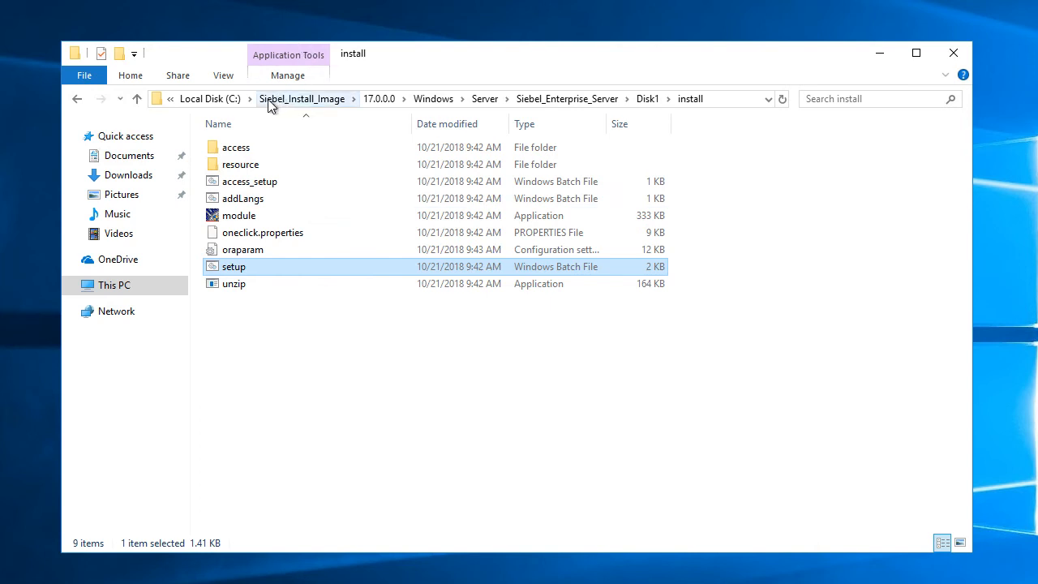
From Siebel_Install_Image, browse to the 18.8.0.0.update install folder and run setup
left_click(302, 98)
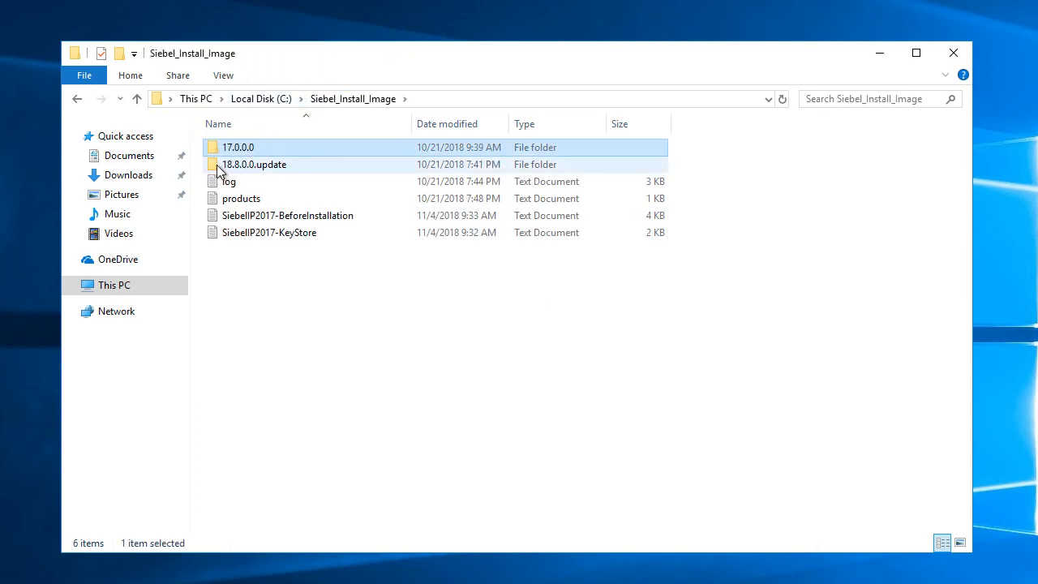
double_click(254, 164)
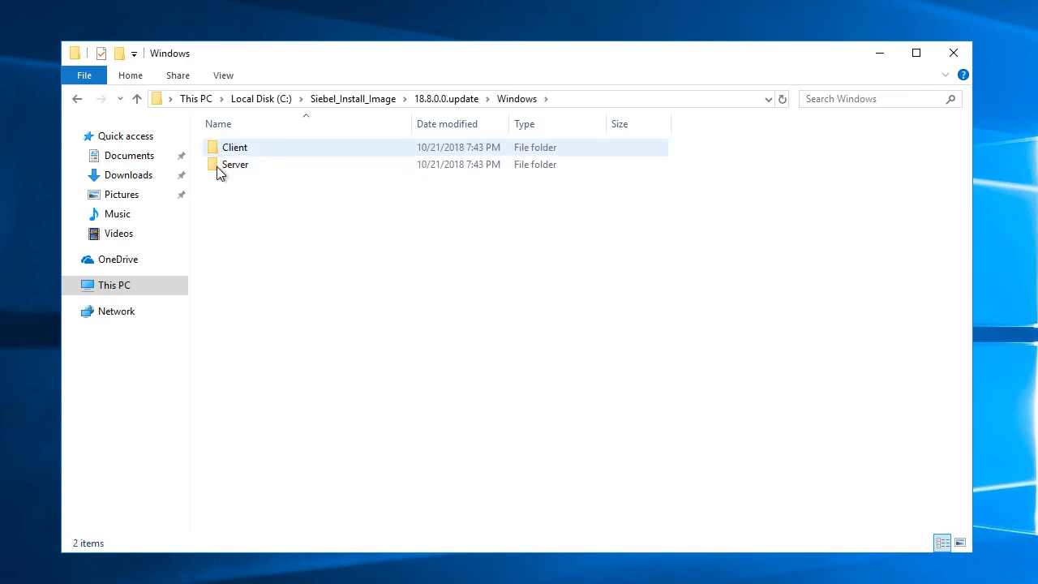
double_click(235, 163)
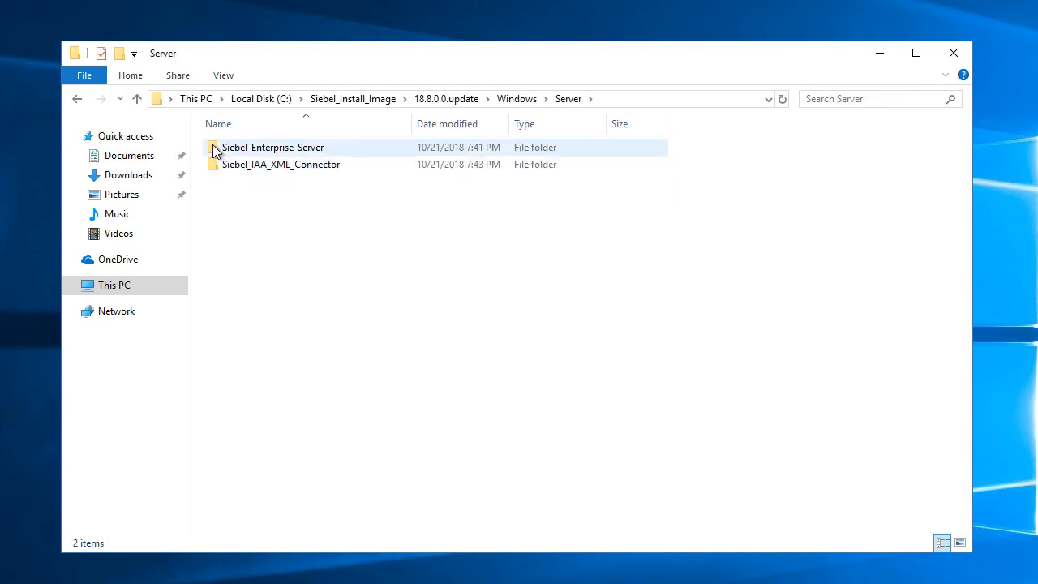
double_click(272, 147)
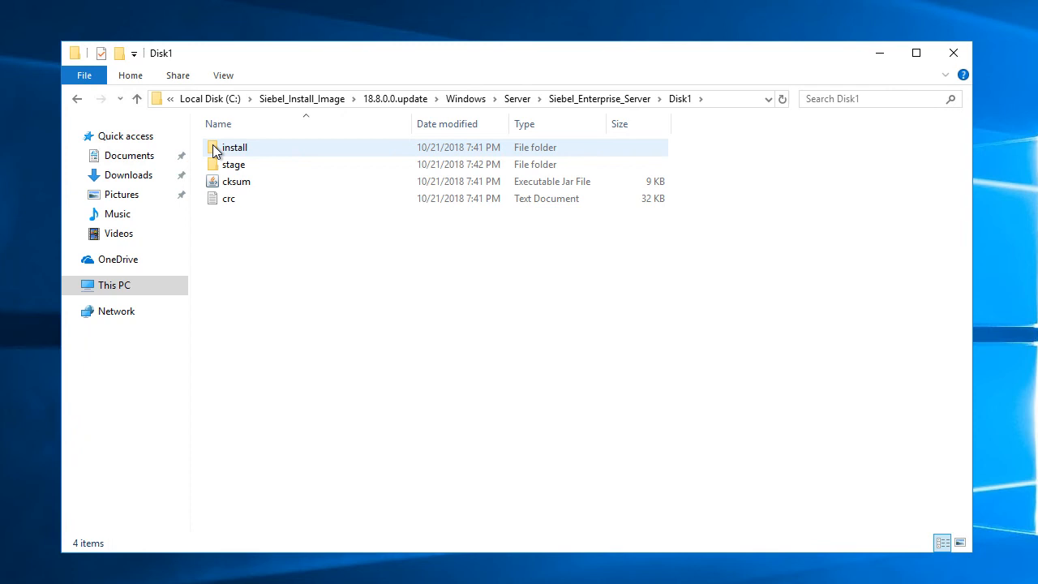
double_click(233, 147)
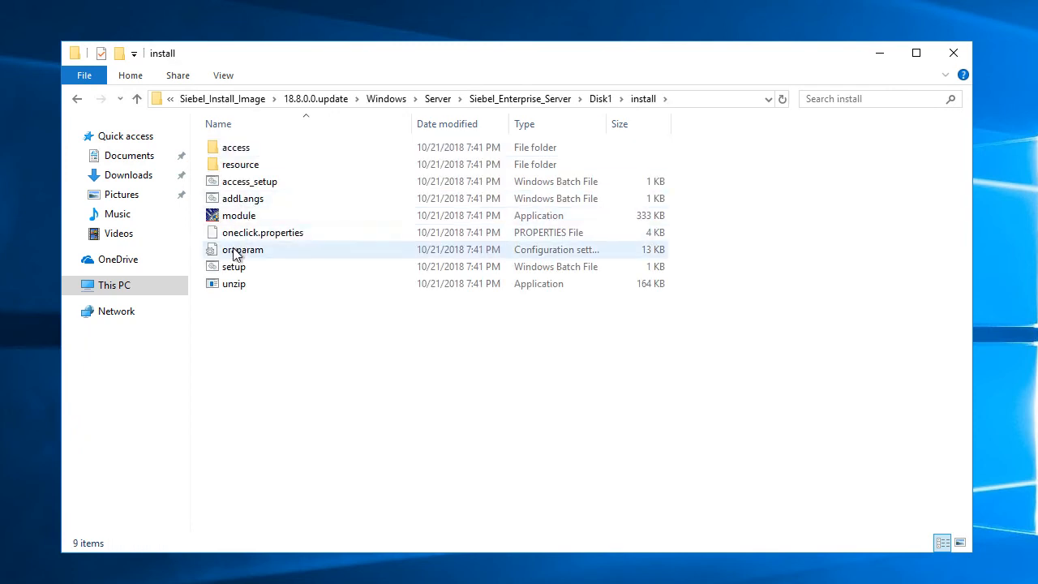
double_click(233, 266)
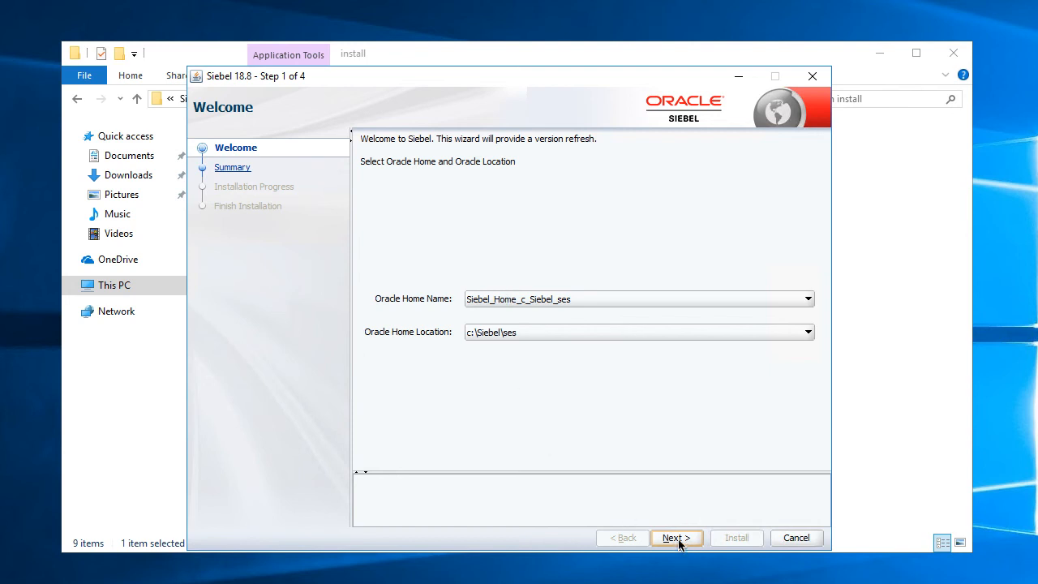
Install the 18.8 update onto the c:\Siebel\ses home, then finish and close
left_click(676, 537)
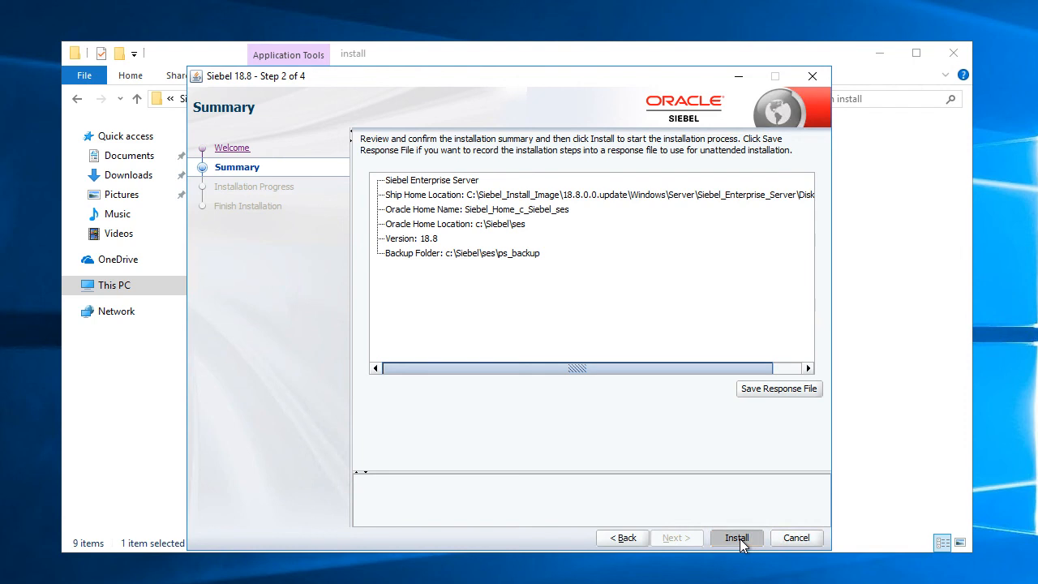
mouse_move(635, 430)
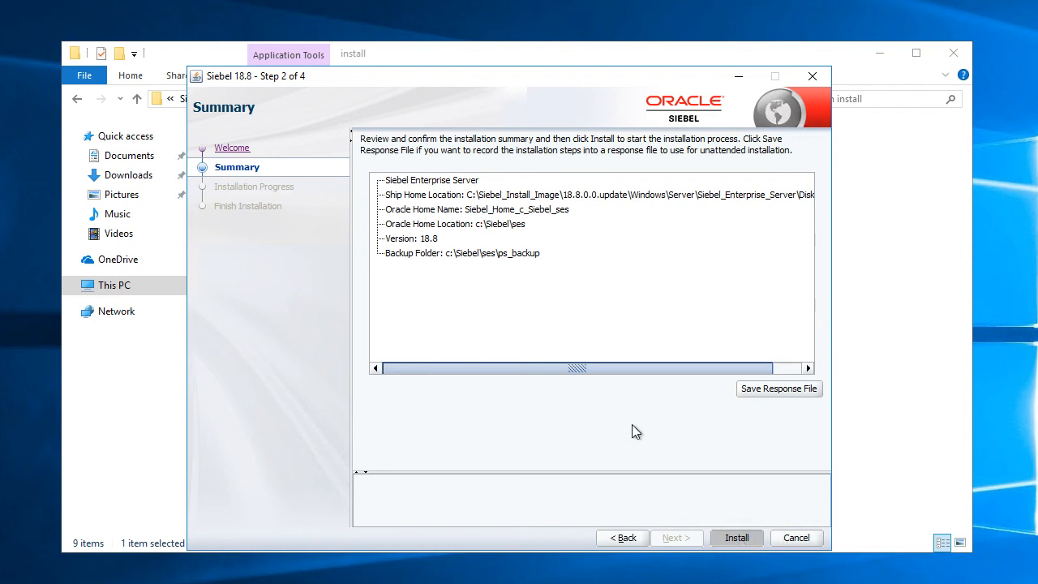
left_click(735, 537)
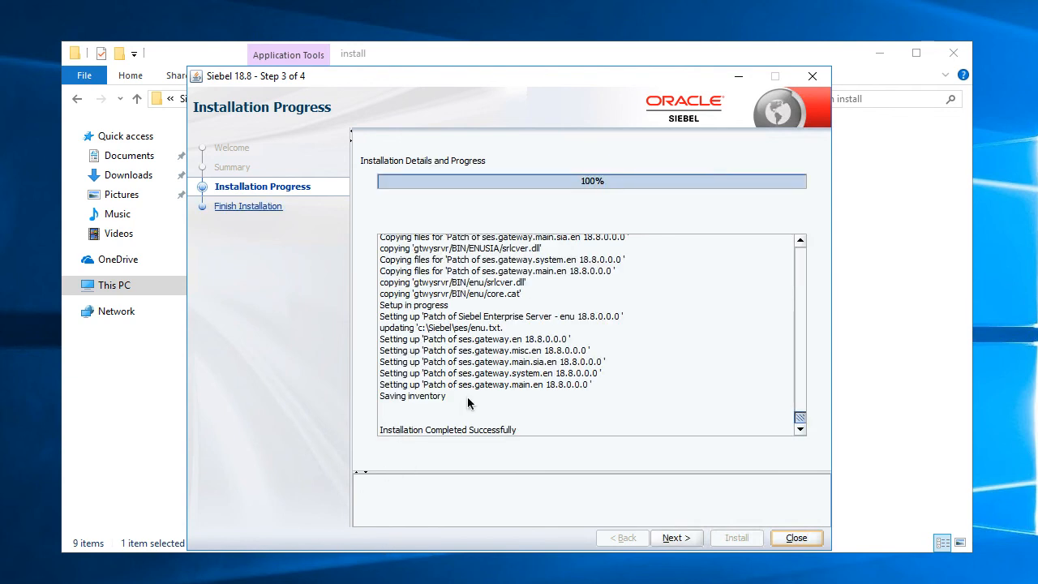
mouse_move(491, 420)
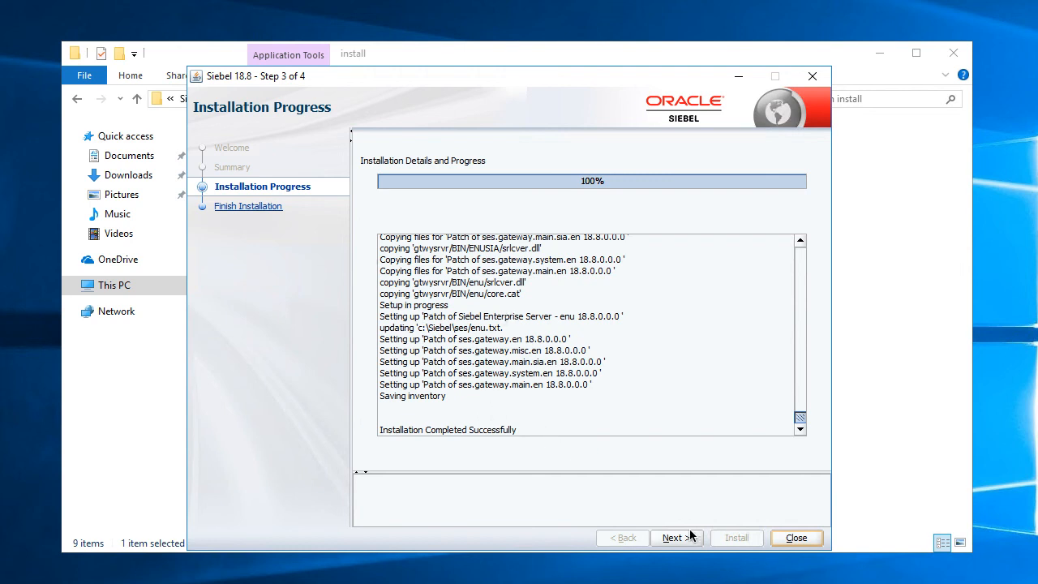
left_click(677, 537)
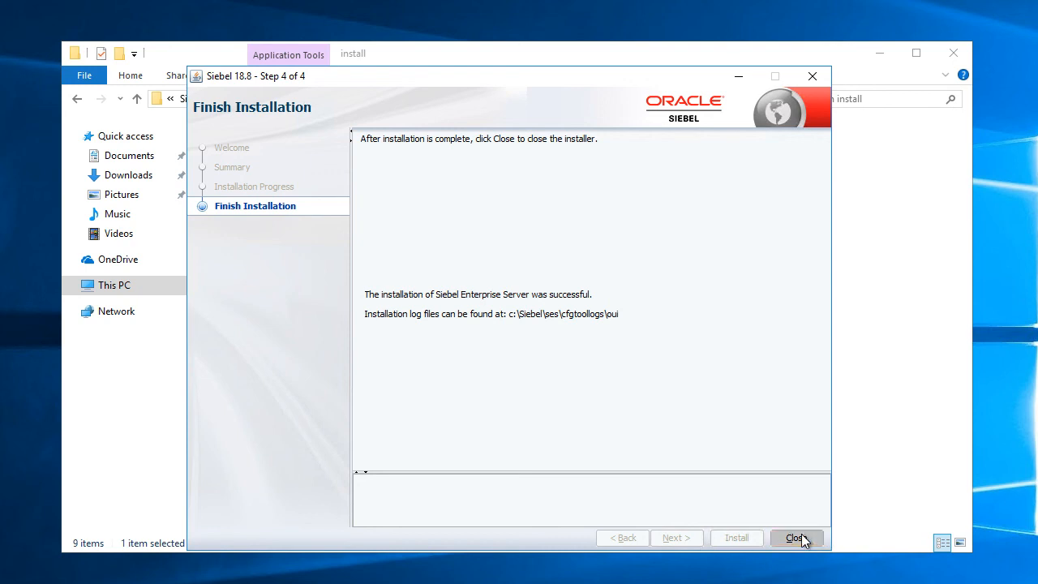
left_click(795, 538)
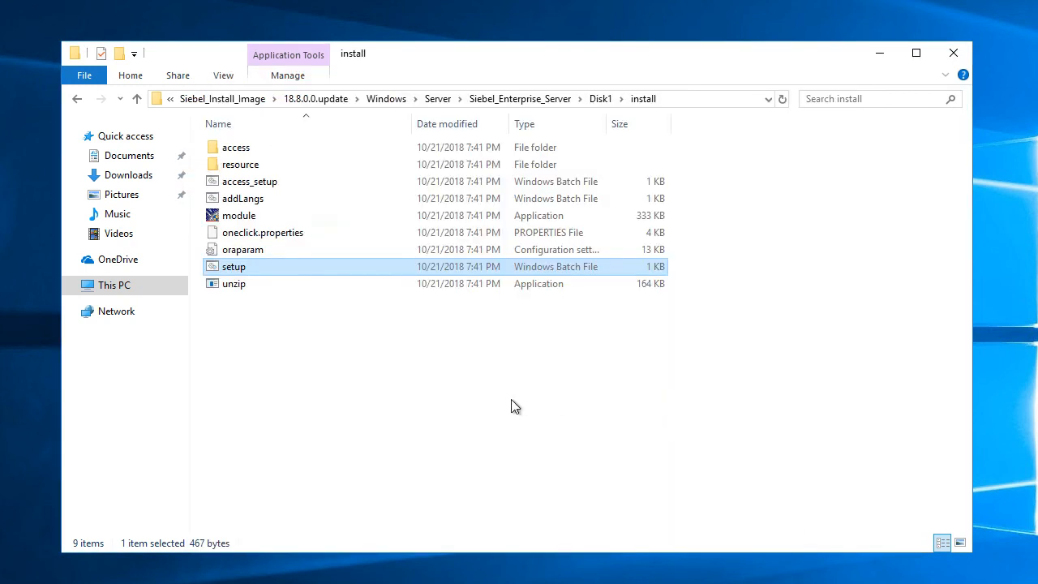
mouse_move(443, 398)
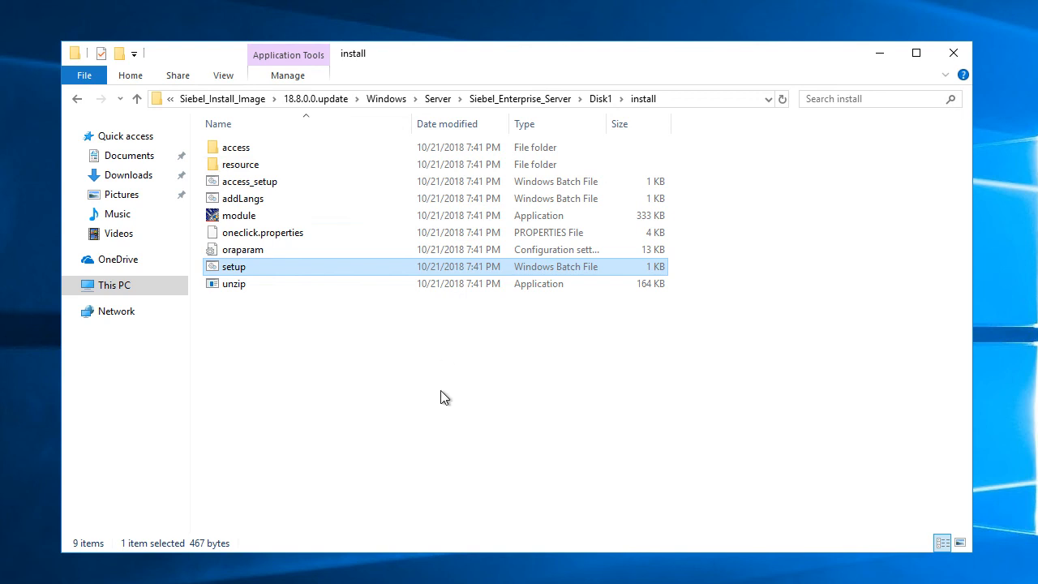
mouse_move(424, 396)
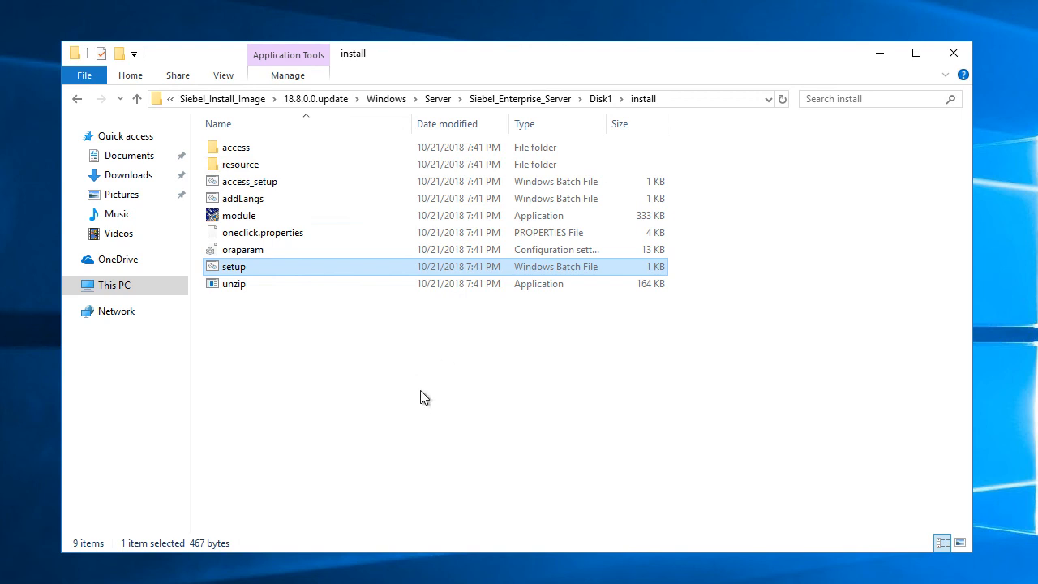